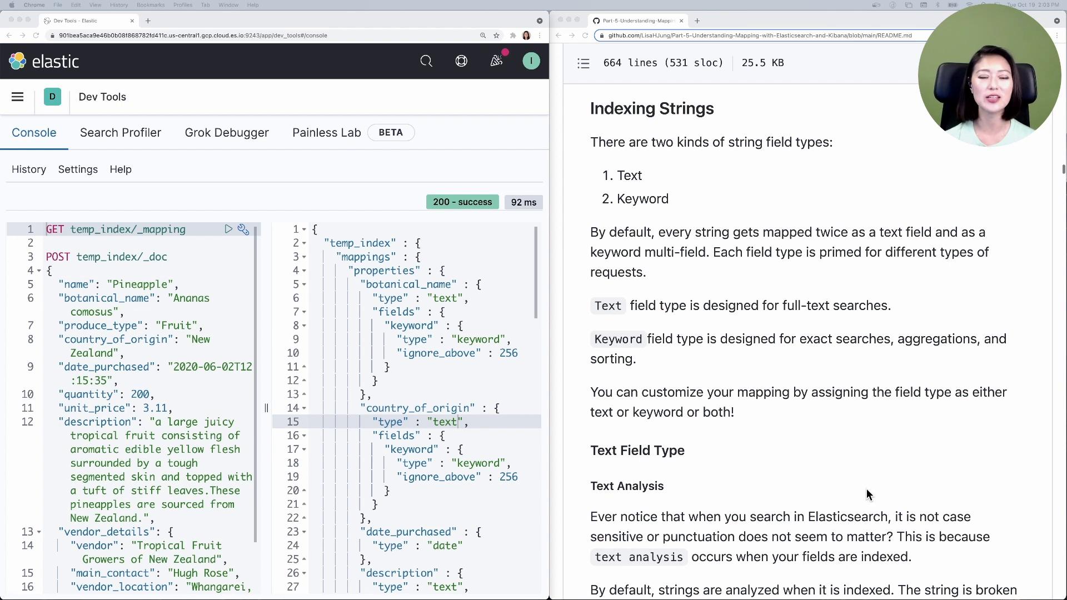
{"action": "mouse_move", "coordinate": [385, 400]}
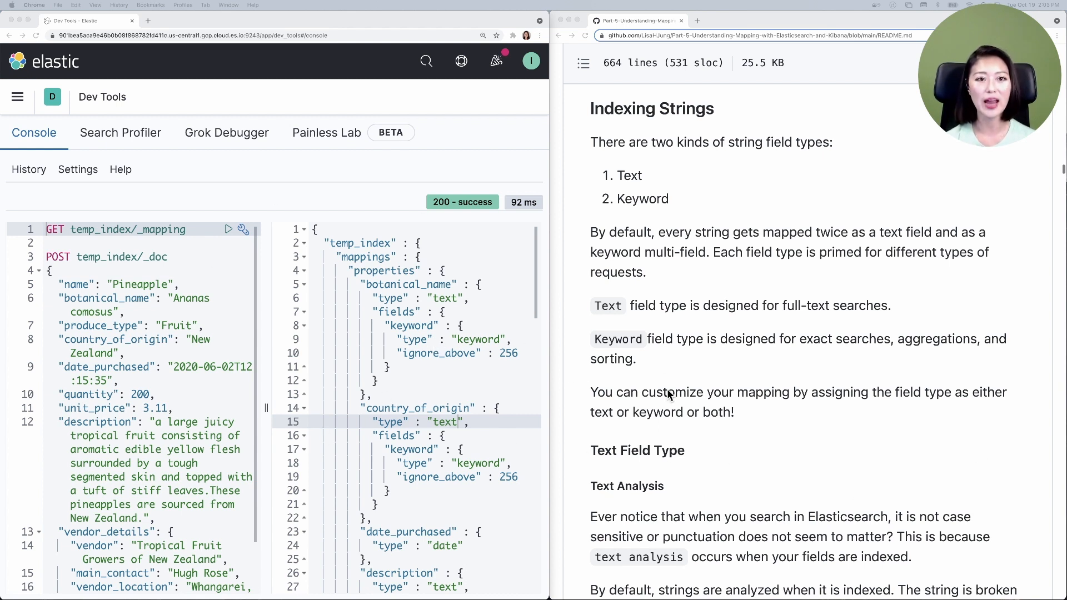
{"action": "mouse_move", "coordinate": [761, 379]}
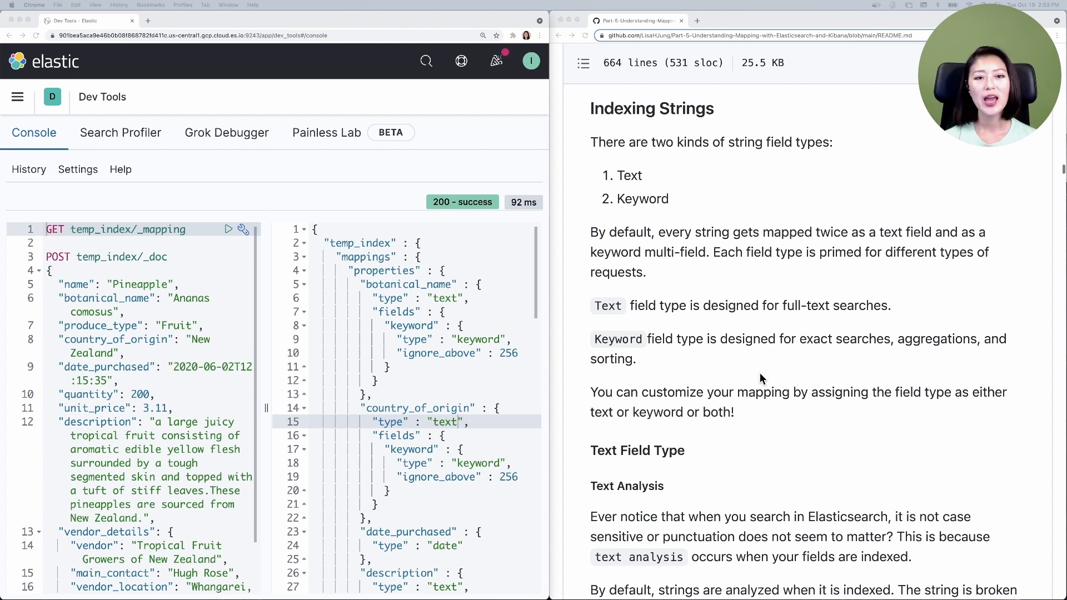
{"action": "mouse_move", "coordinate": [758, 359]}
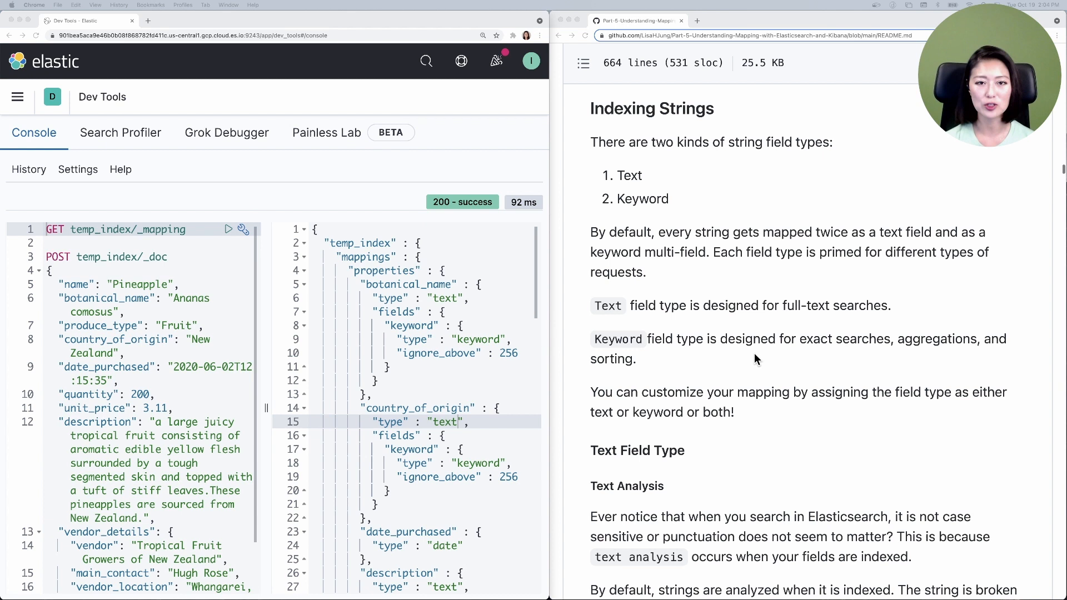
{"action": "mouse_move", "coordinate": [654, 131]}
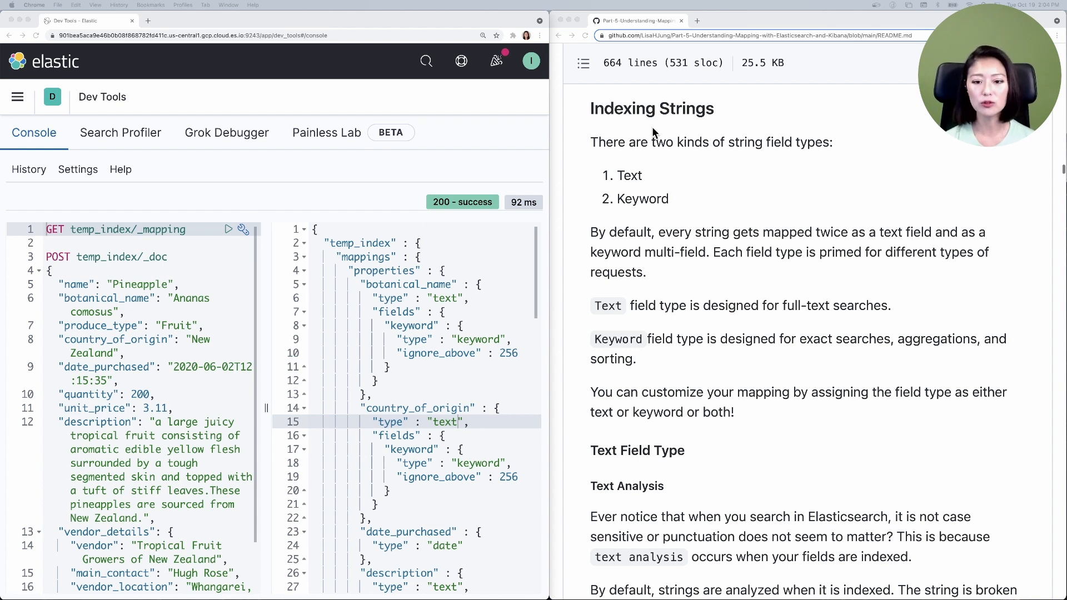
{"action": "mouse_move", "coordinate": [742, 133]}
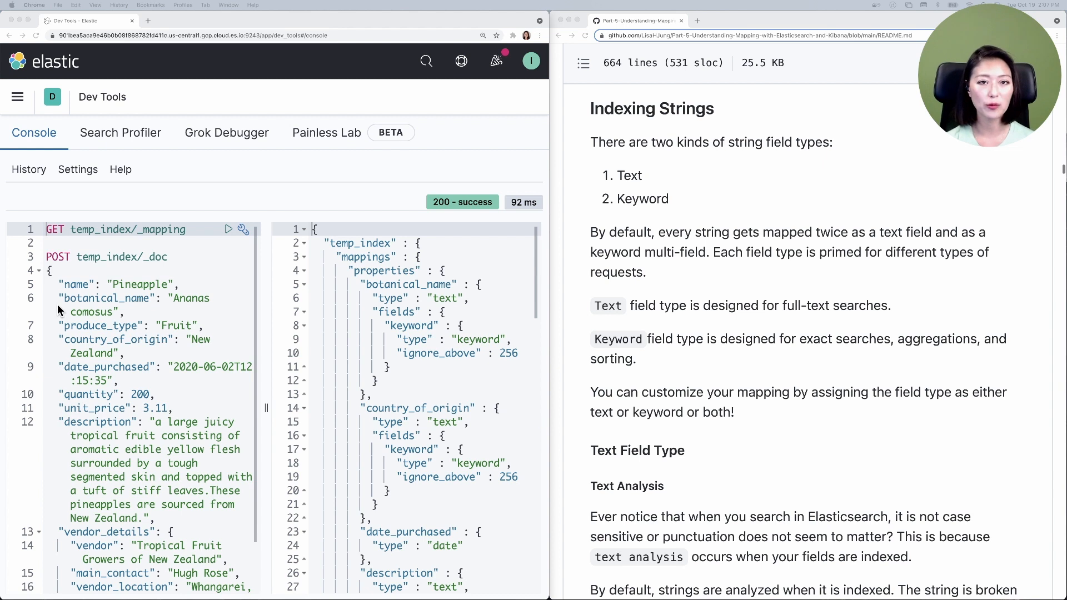
{"action": "mouse_move", "coordinate": [41, 219]}
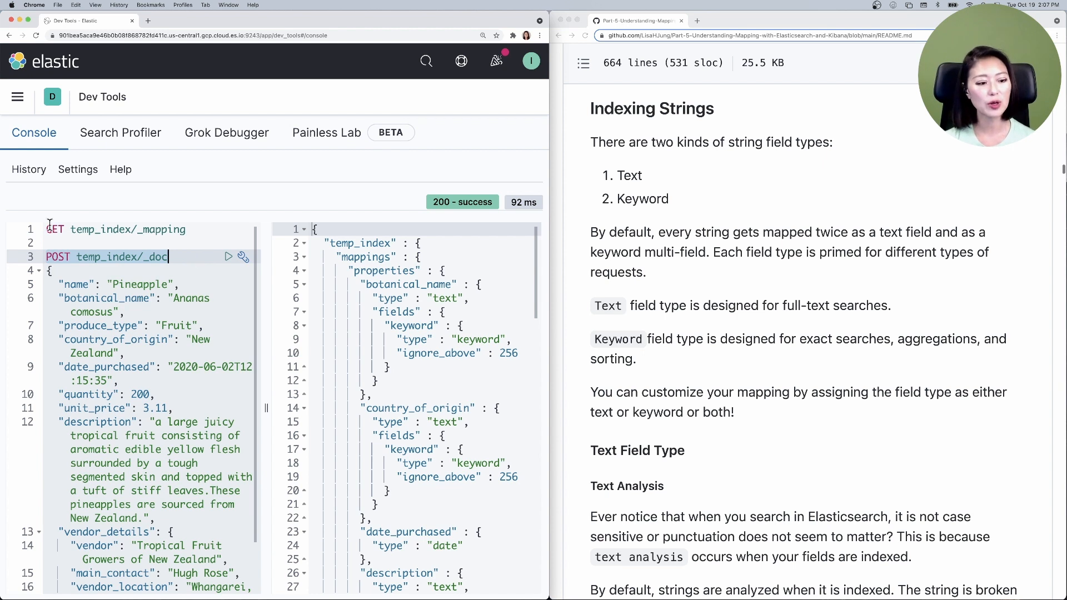
Highlight the temp_index mapping request, the botanical_name mapping and the keyword type's purpose
{"action": "left_click", "coordinate": [187, 229]}
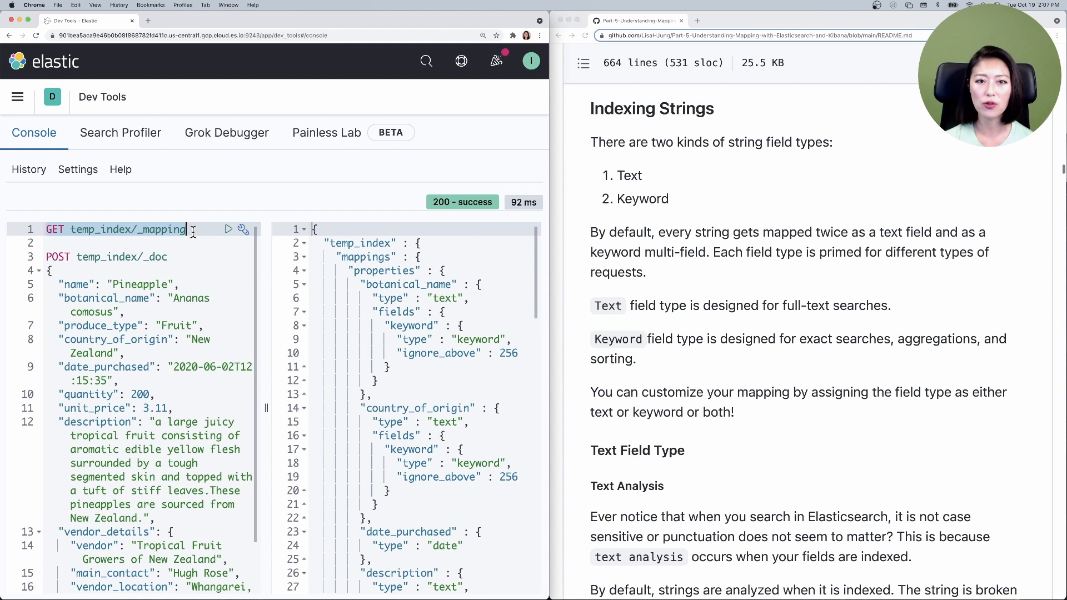
{"action": "mouse_move", "coordinate": [68, 322]}
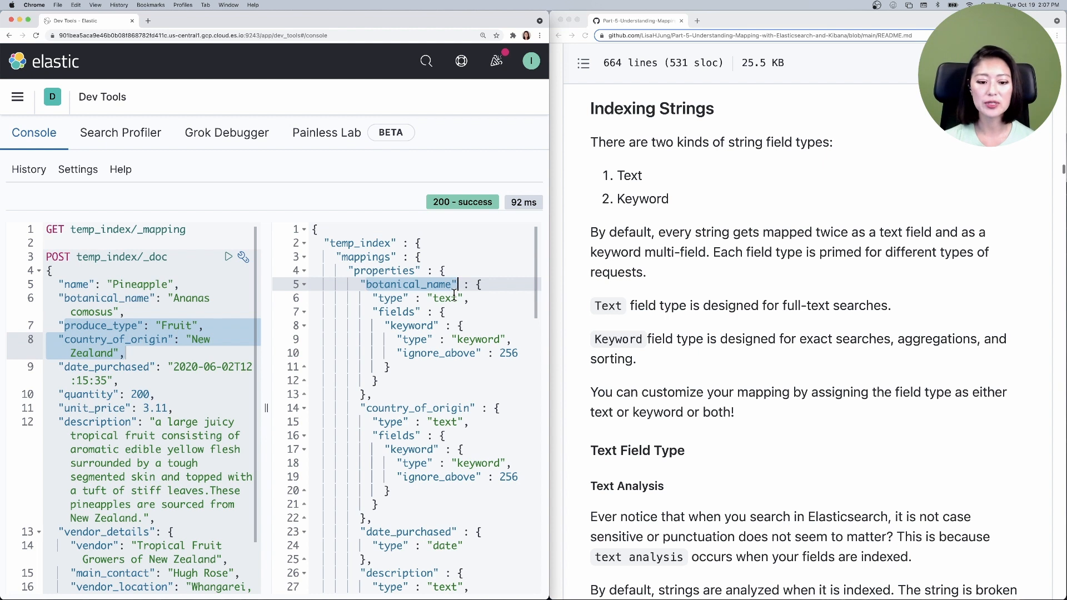
{"action": "left_click", "coordinate": [461, 298]}
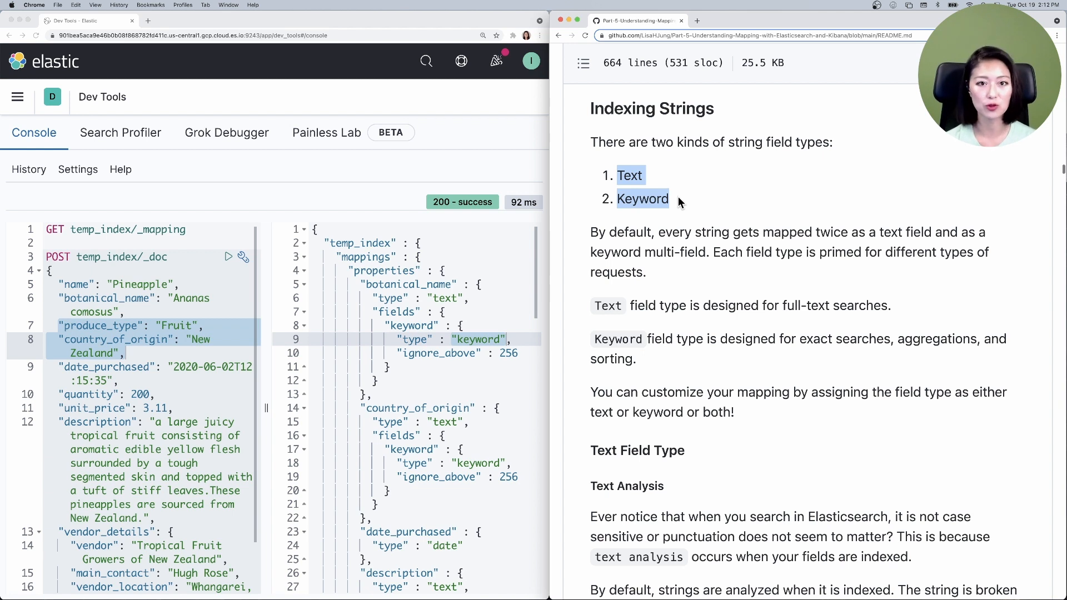
{"action": "mouse_move", "coordinate": [710, 307]}
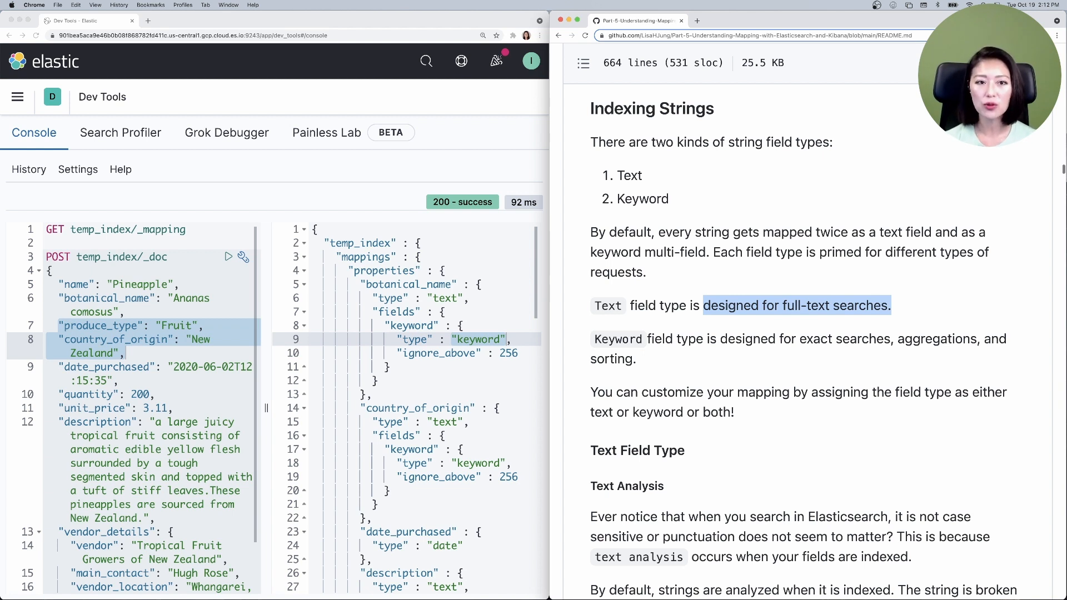
{"action": "left_click", "coordinate": [797, 340]}
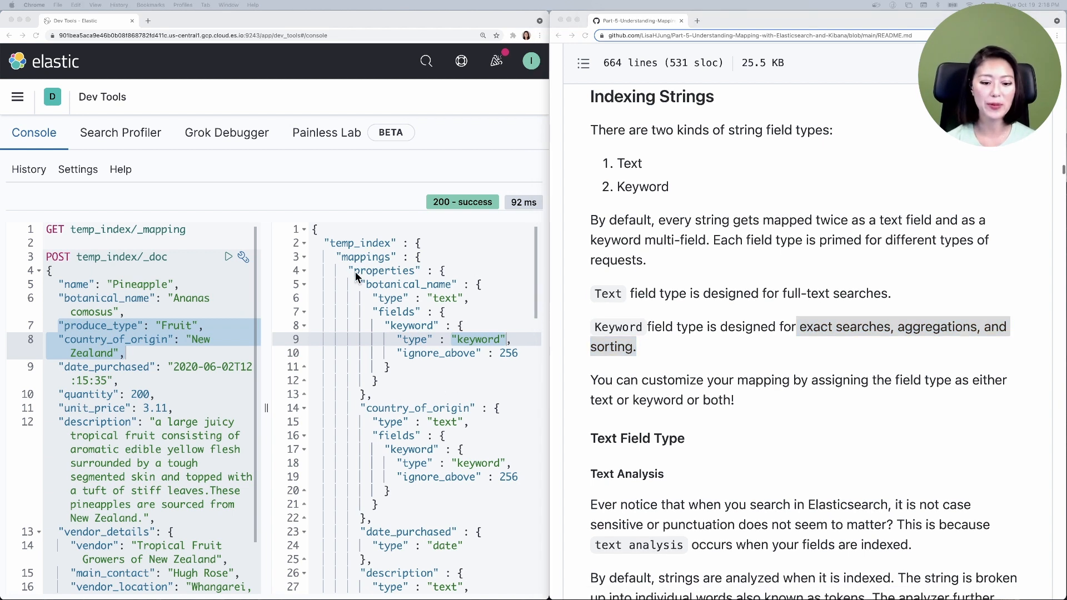
Scroll the response to the description, name and produce_type text mappings
{"action": "scroll", "scroll_direction": "down", "scroll_amount": 3}
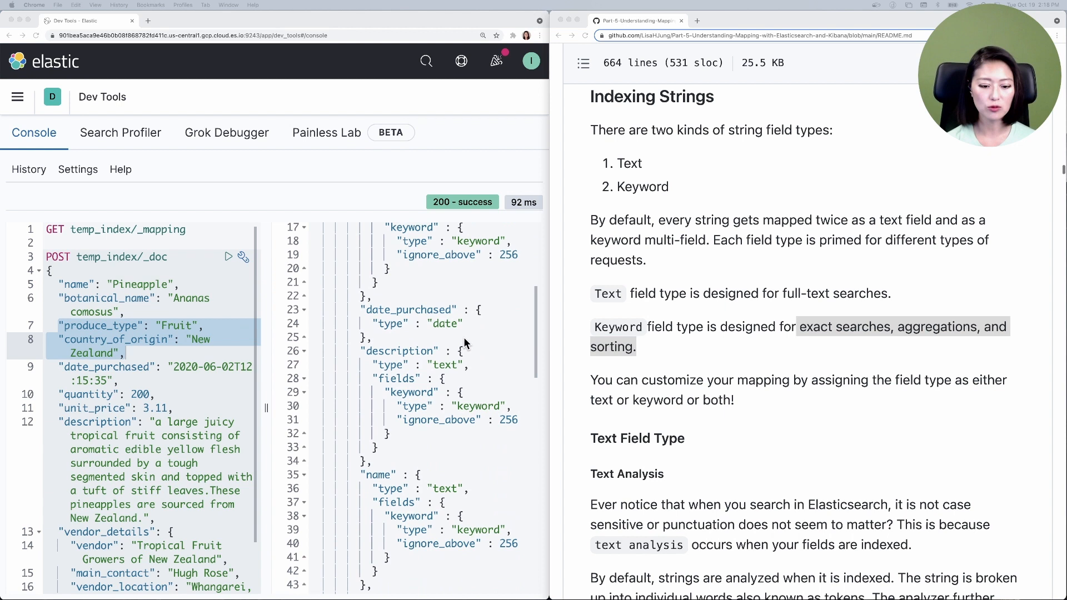
{"action": "scroll", "scroll_direction": "down", "scroll_amount": 3}
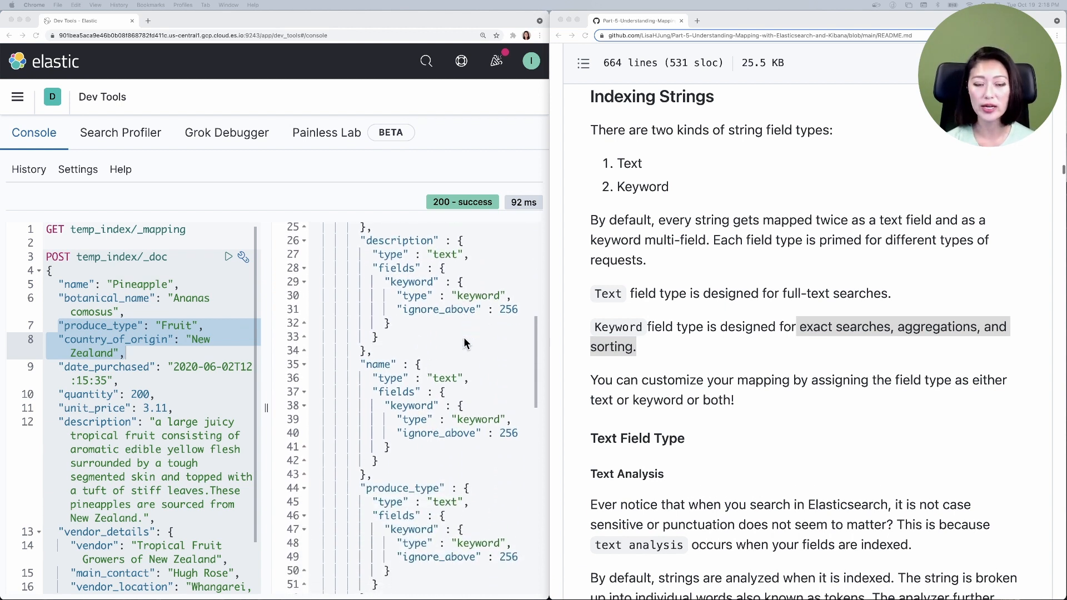
{"action": "mouse_move", "coordinate": [486, 301]}
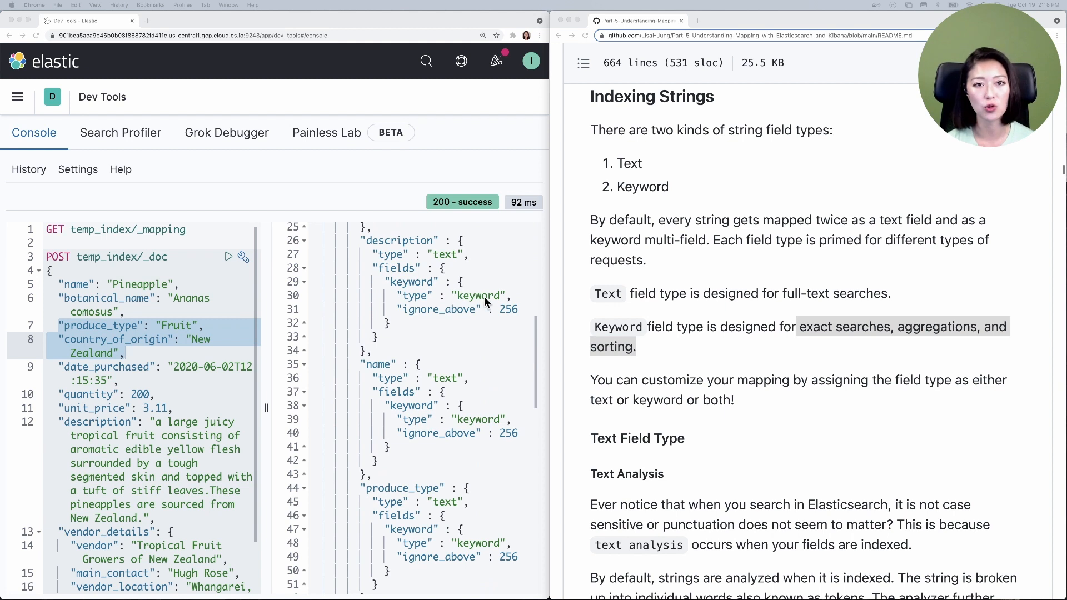
{"action": "mouse_move", "coordinate": [439, 267]}
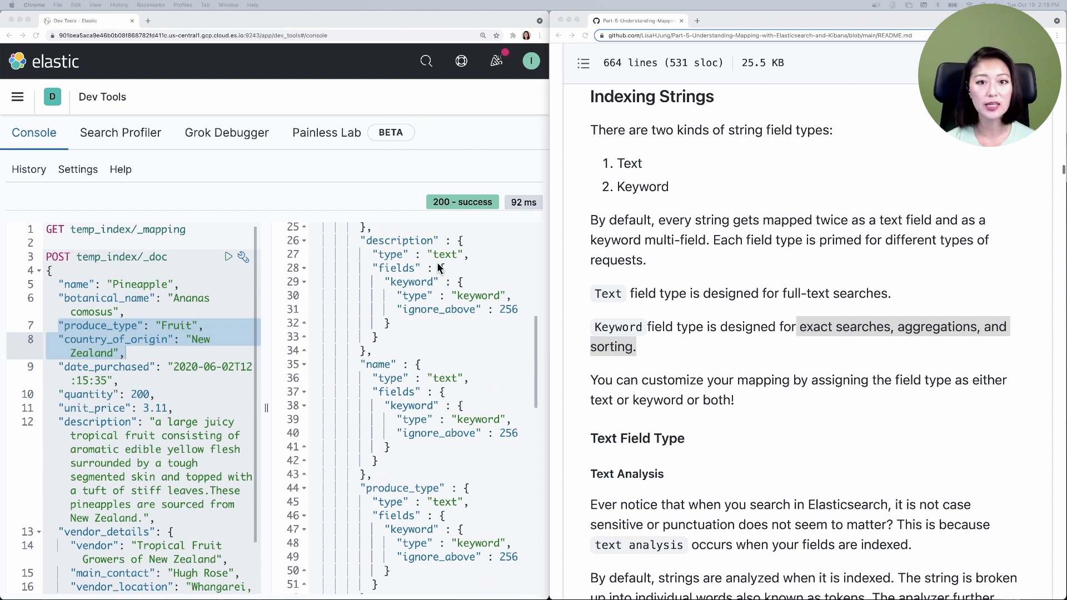
{"action": "scroll", "scroll_direction": "down", "scroll_amount": 3}
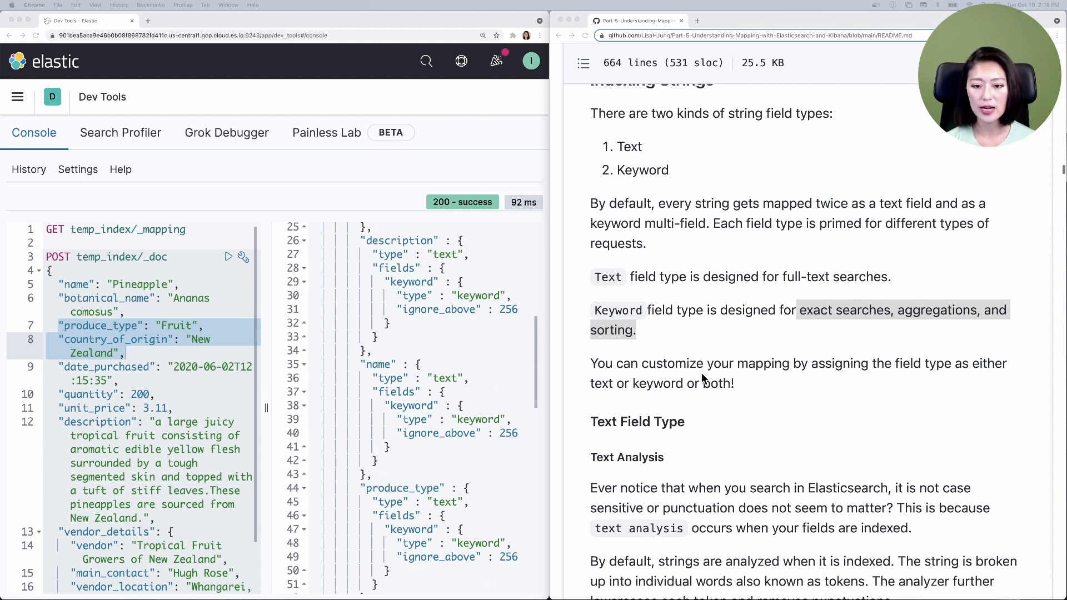
{"action": "scroll", "scroll_direction": "down", "scroll_amount": 3}
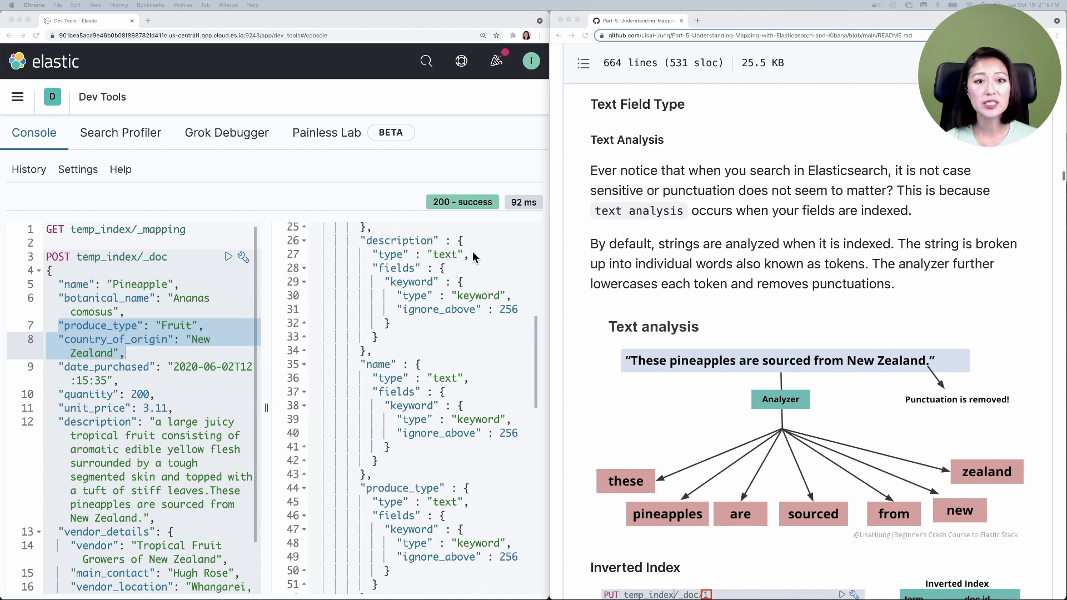
{"action": "mouse_move", "coordinate": [462, 265]}
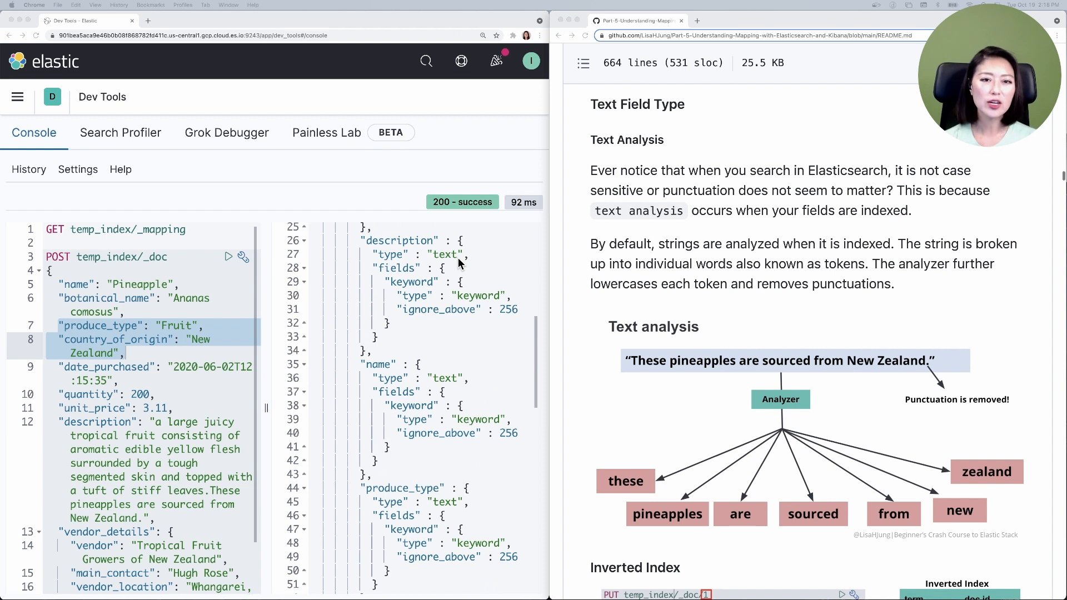
{"action": "mouse_move", "coordinate": [87, 440]}
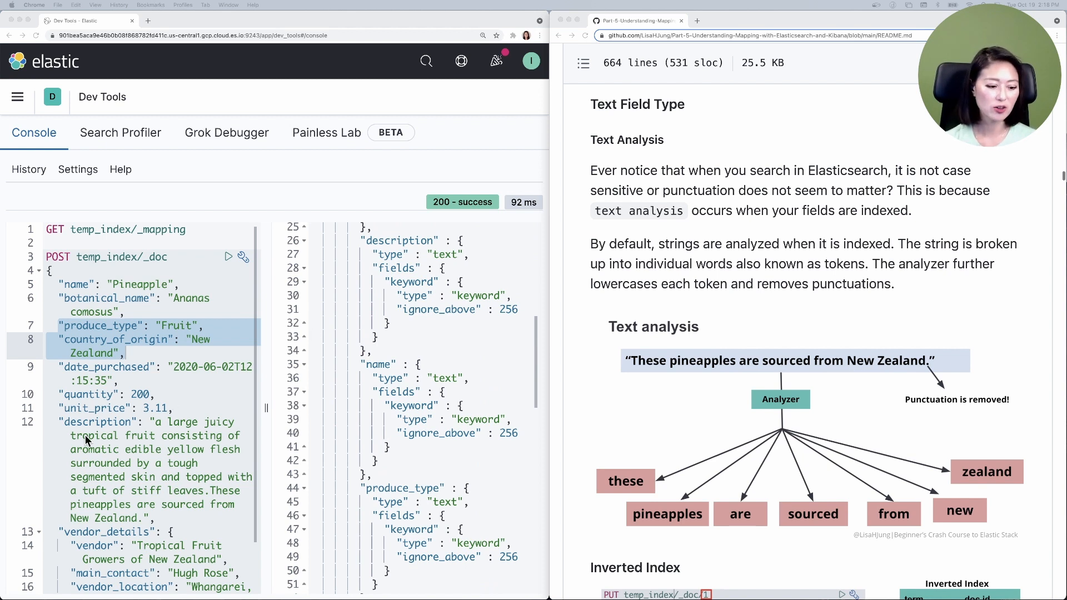
{"action": "mouse_move", "coordinate": [182, 456]}
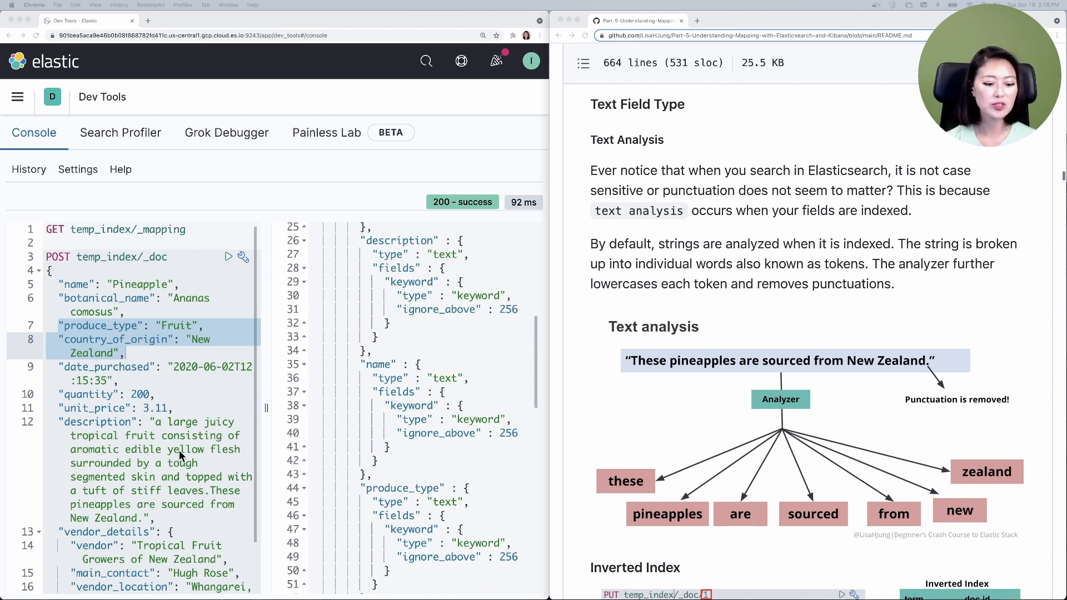
{"action": "mouse_move", "coordinate": [245, 503]}
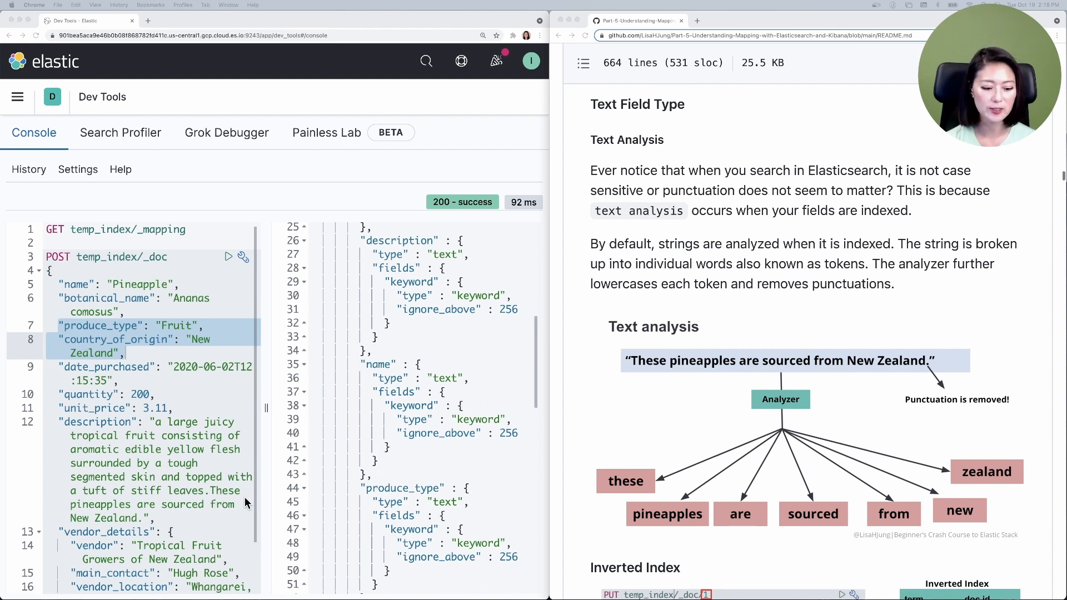
{"action": "mouse_move", "coordinate": [72, 503]}
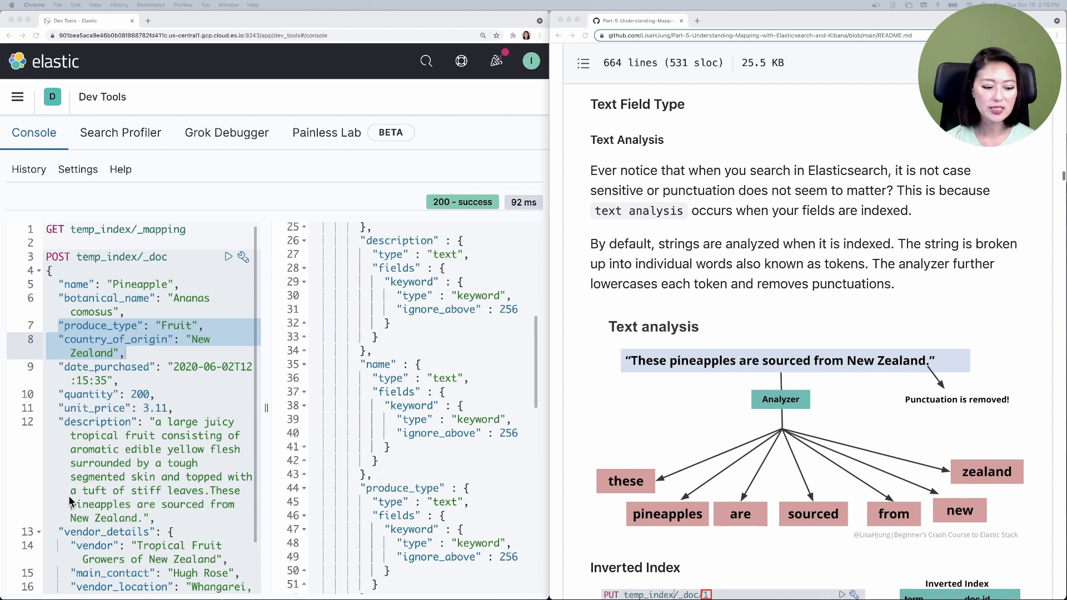
{"action": "mouse_move", "coordinate": [652, 380]}
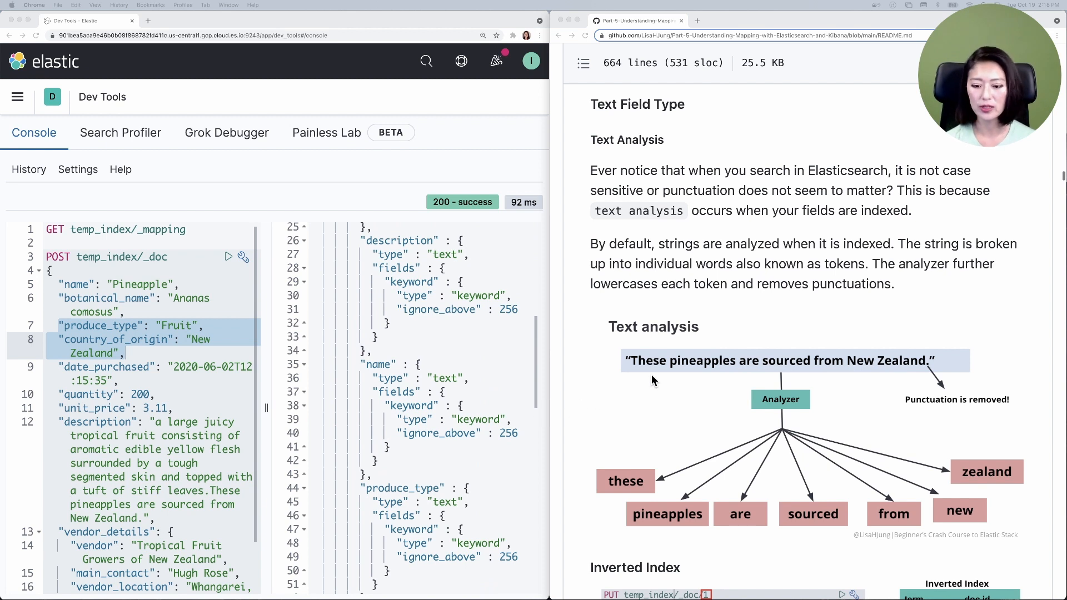
{"action": "mouse_move", "coordinate": [732, 412]}
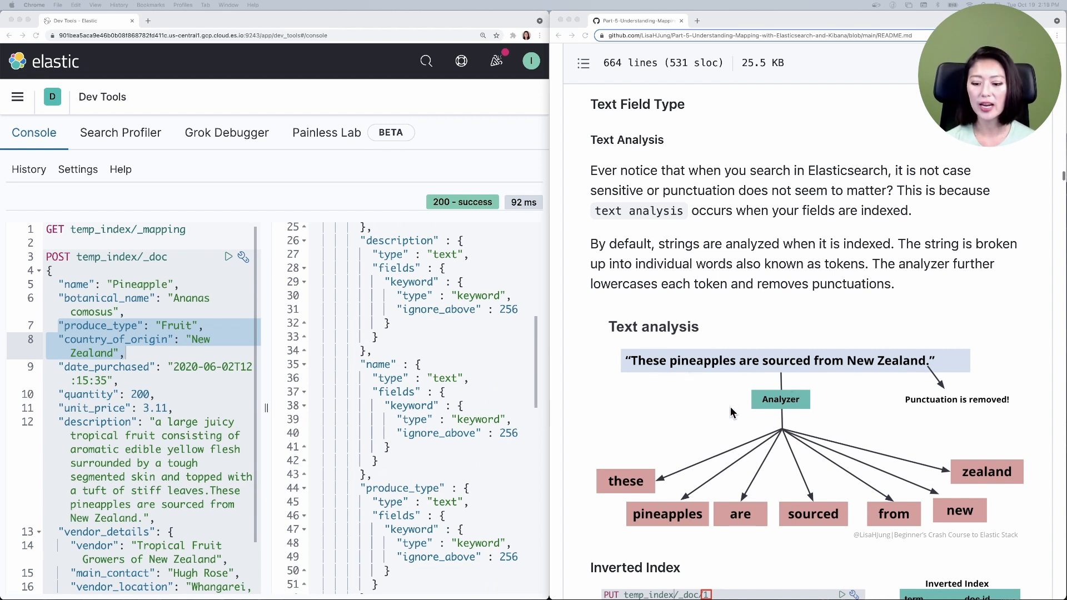
{"action": "mouse_move", "coordinate": [816, 393]}
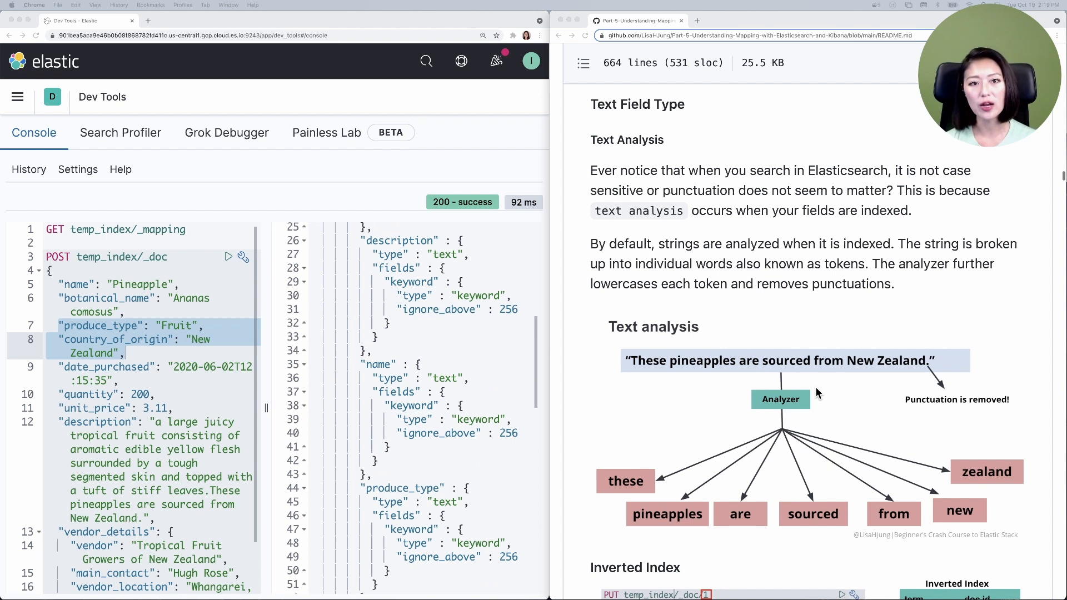
{"action": "mouse_move", "coordinate": [646, 493]}
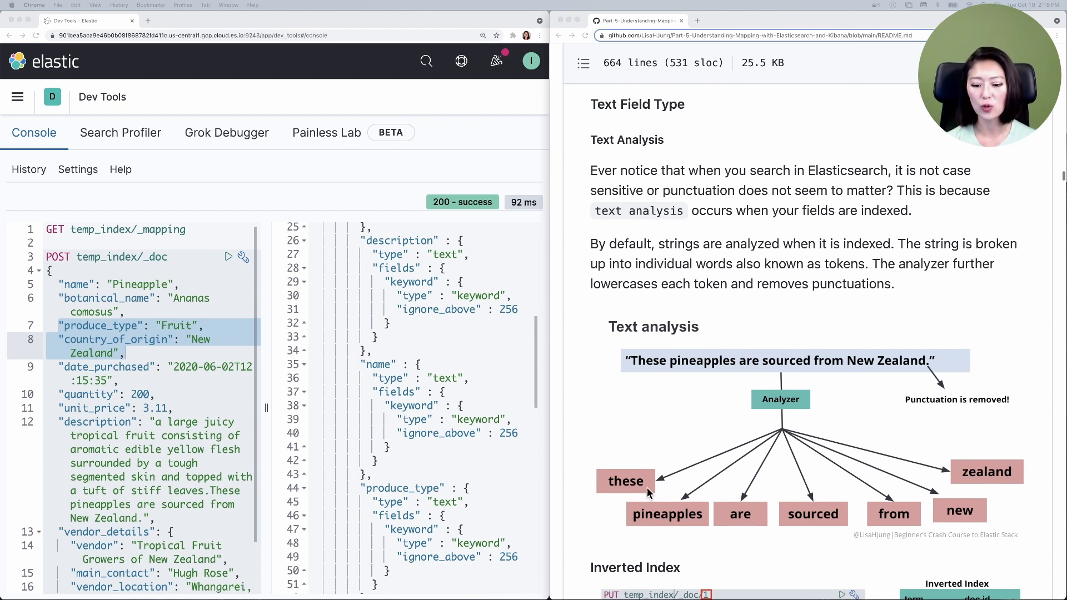
{"action": "mouse_move", "coordinate": [683, 522]}
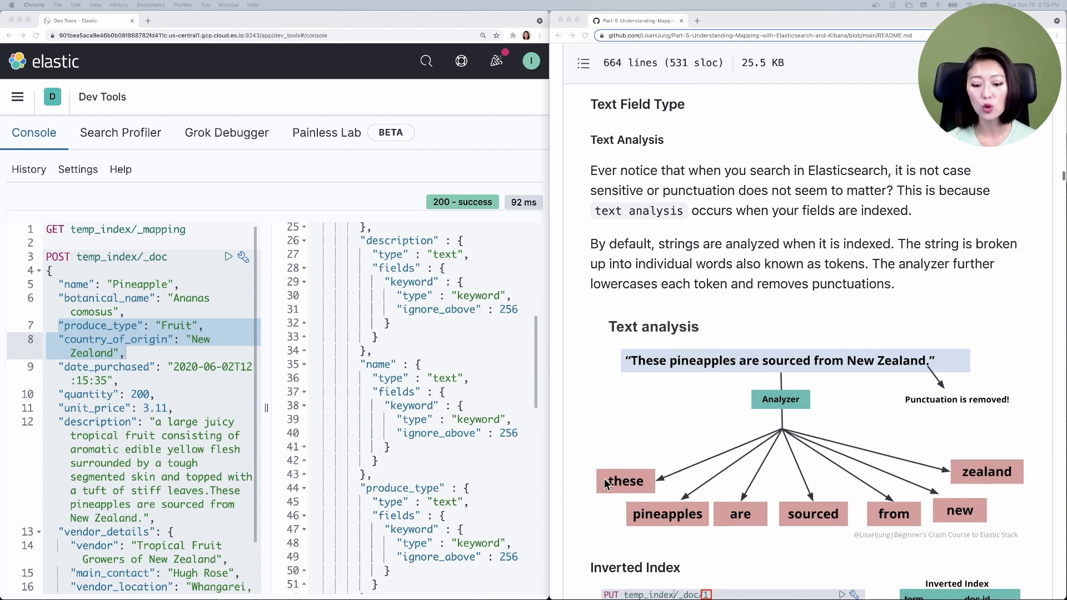
{"action": "mouse_move", "coordinate": [933, 393]}
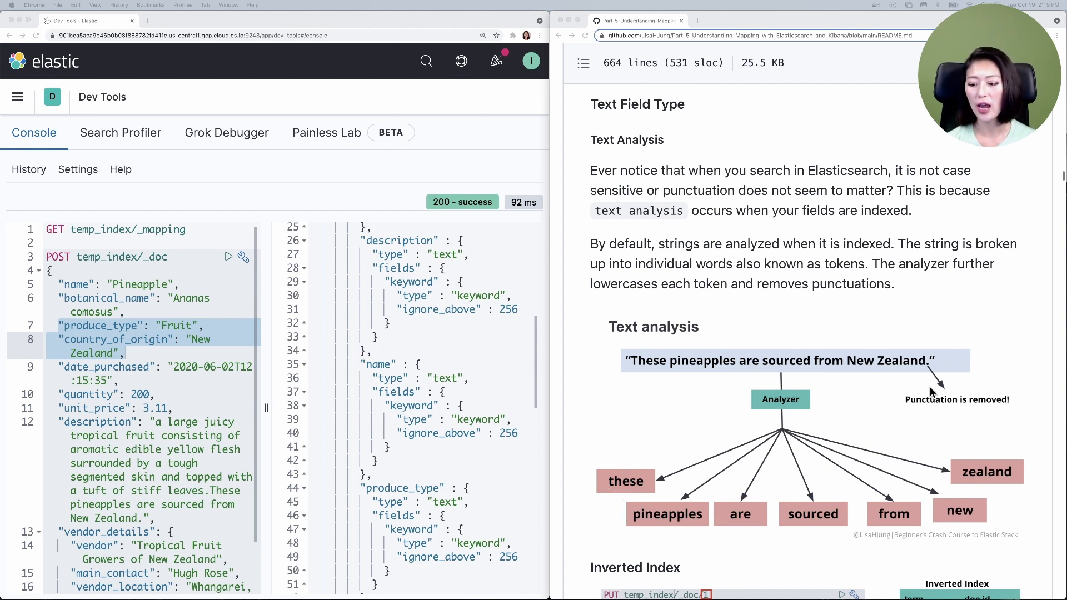
{"action": "mouse_move", "coordinate": [932, 378]}
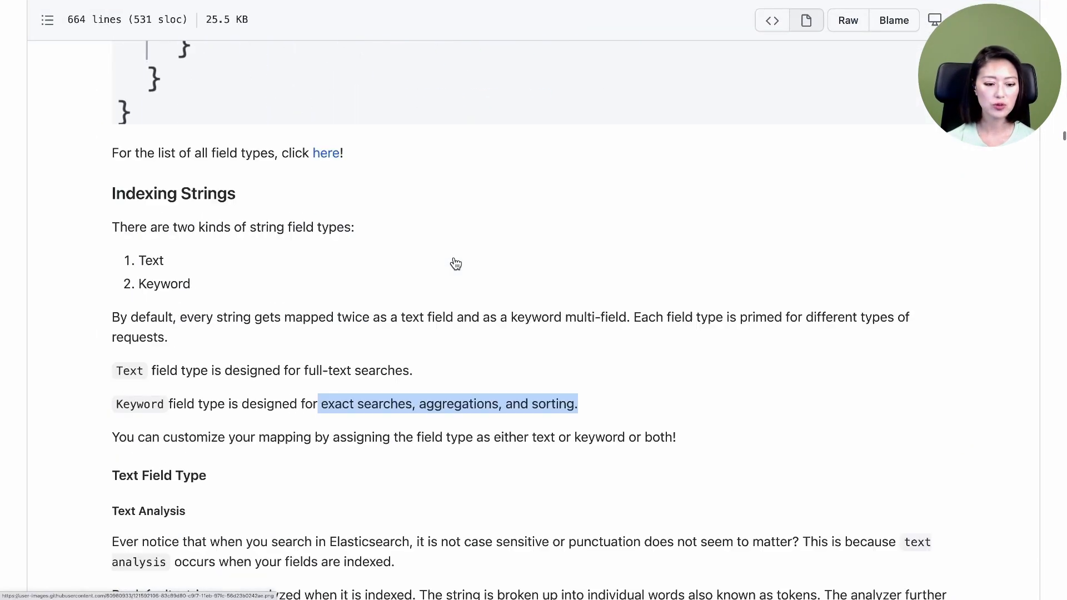
Scroll past the document 1 inverted index diagram to document 3 adding 'caledonia'
{"action": "scroll", "scroll_direction": "down", "scroll_amount": 3}
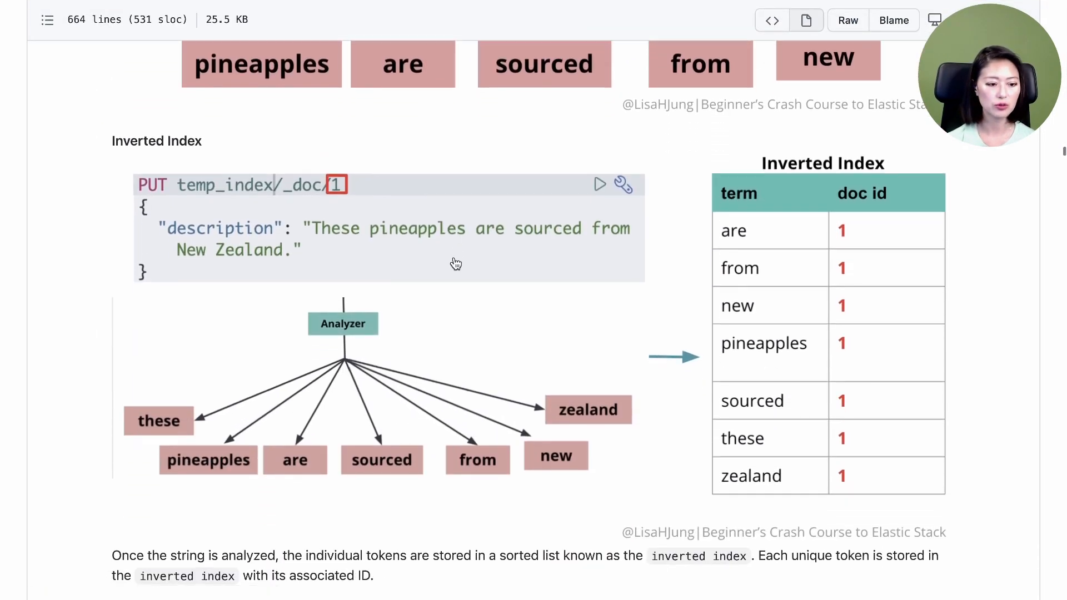
{"action": "scroll", "scroll_direction": "down", "scroll_amount": 3}
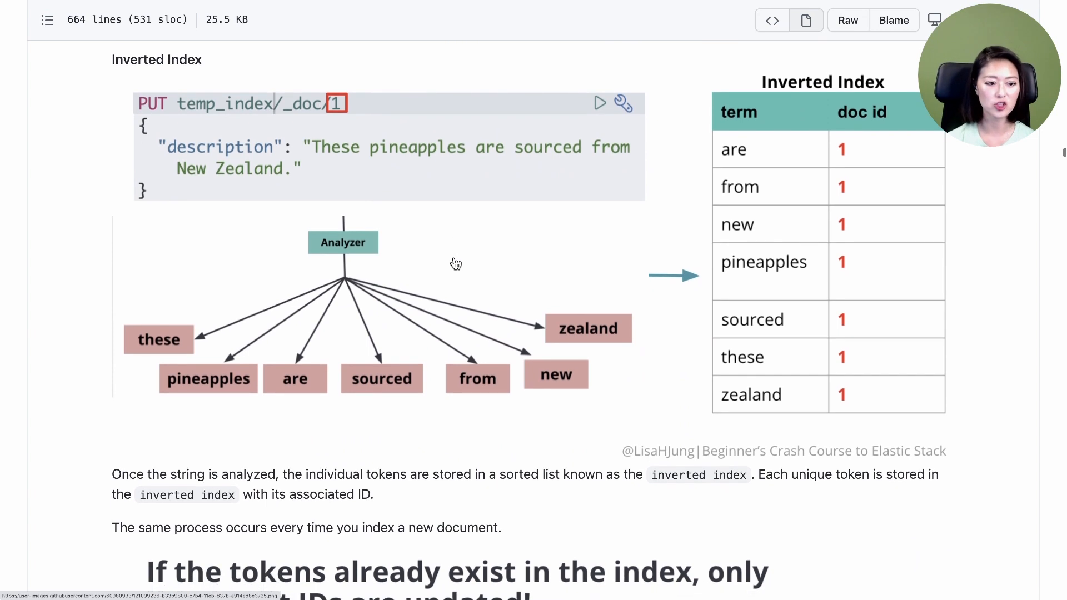
{"action": "mouse_move", "coordinate": [438, 245]}
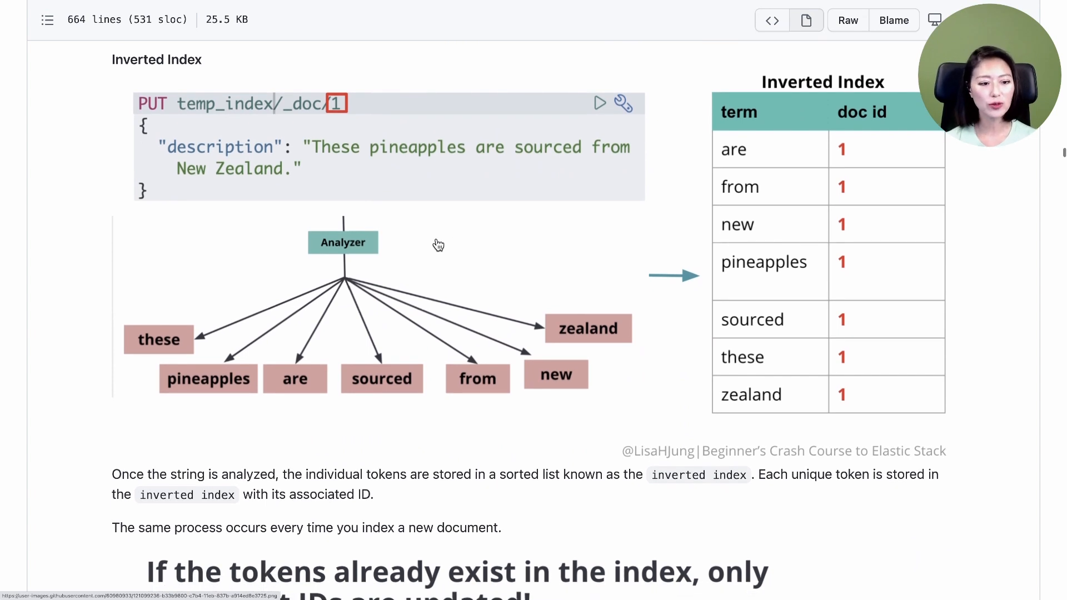
{"action": "mouse_move", "coordinate": [354, 182]}
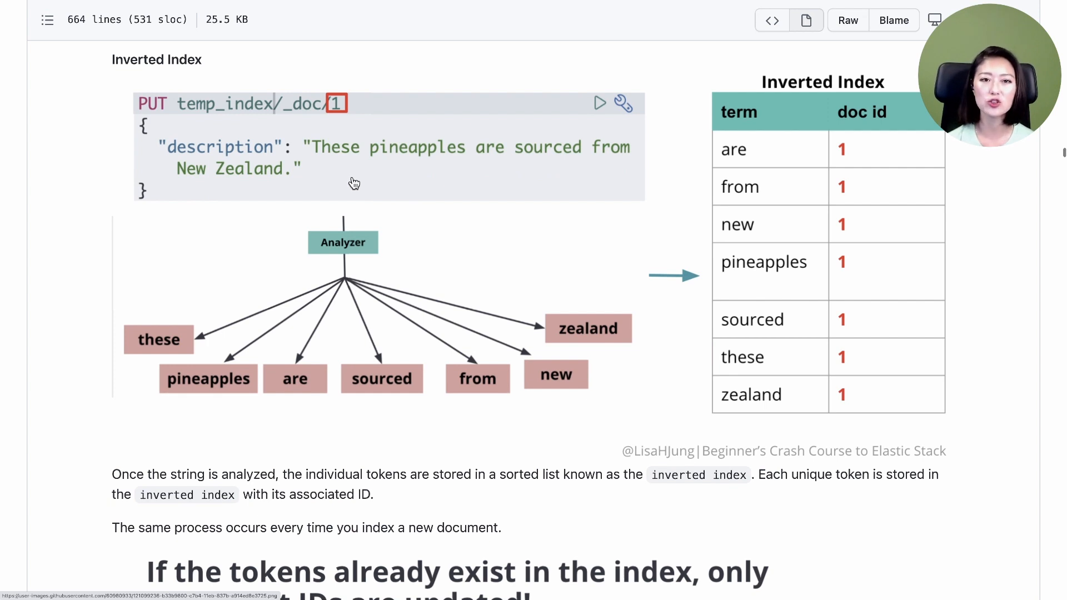
{"action": "mouse_move", "coordinate": [225, 109]}
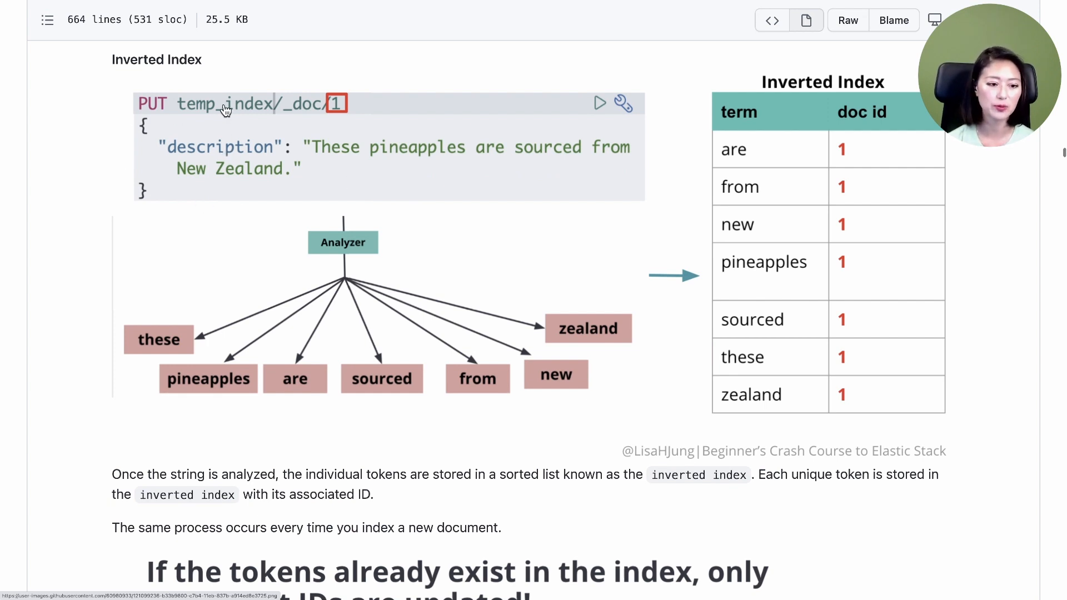
{"action": "mouse_move", "coordinate": [270, 167]}
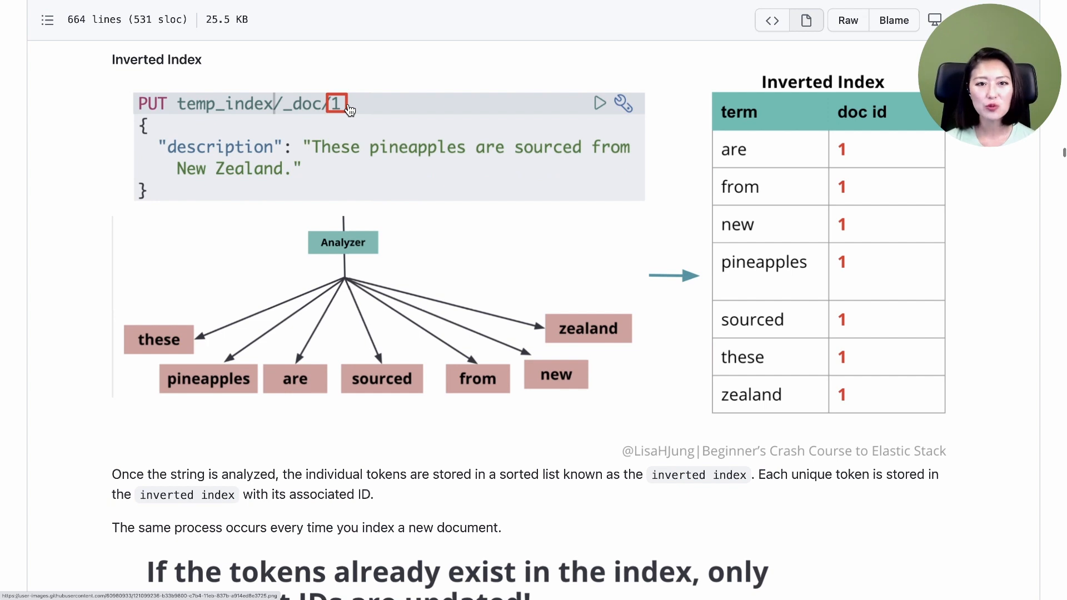
{"action": "mouse_move", "coordinate": [325, 176]}
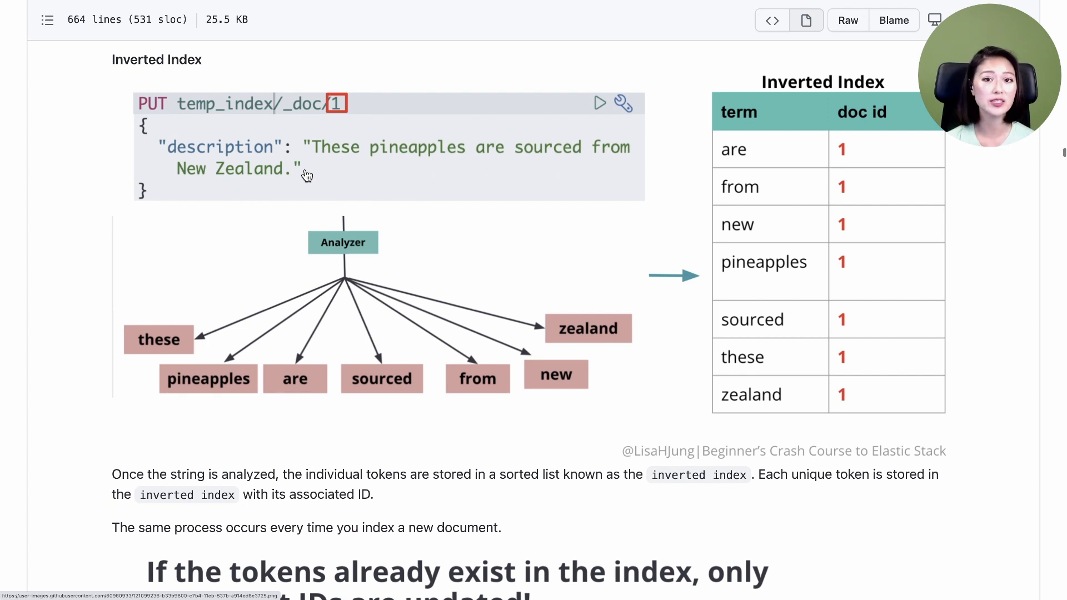
{"action": "mouse_move", "coordinate": [891, 306]}
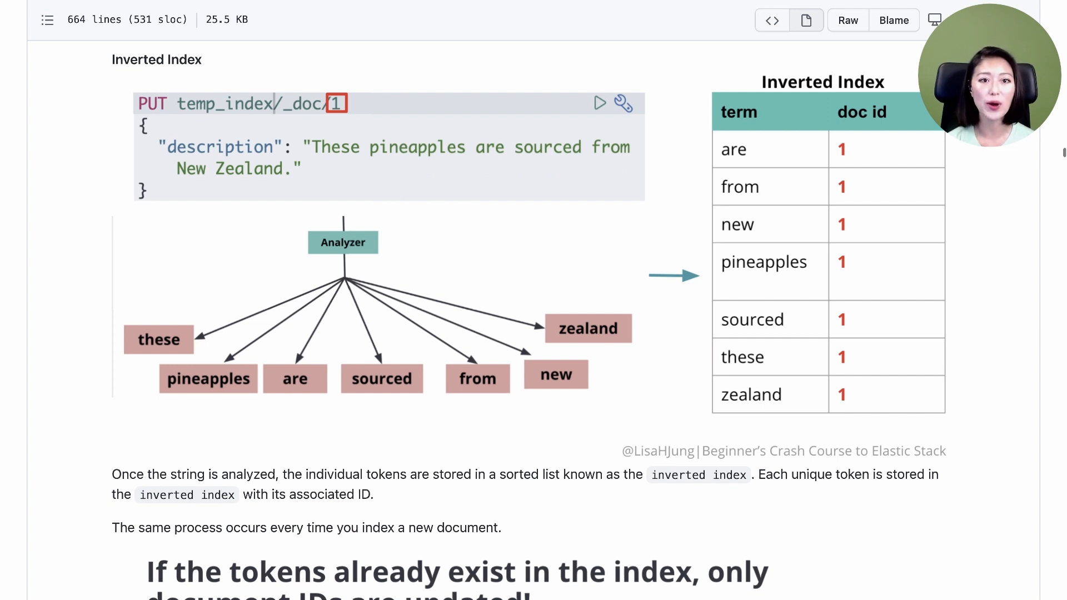
{"action": "mouse_move", "coordinate": [355, 242]}
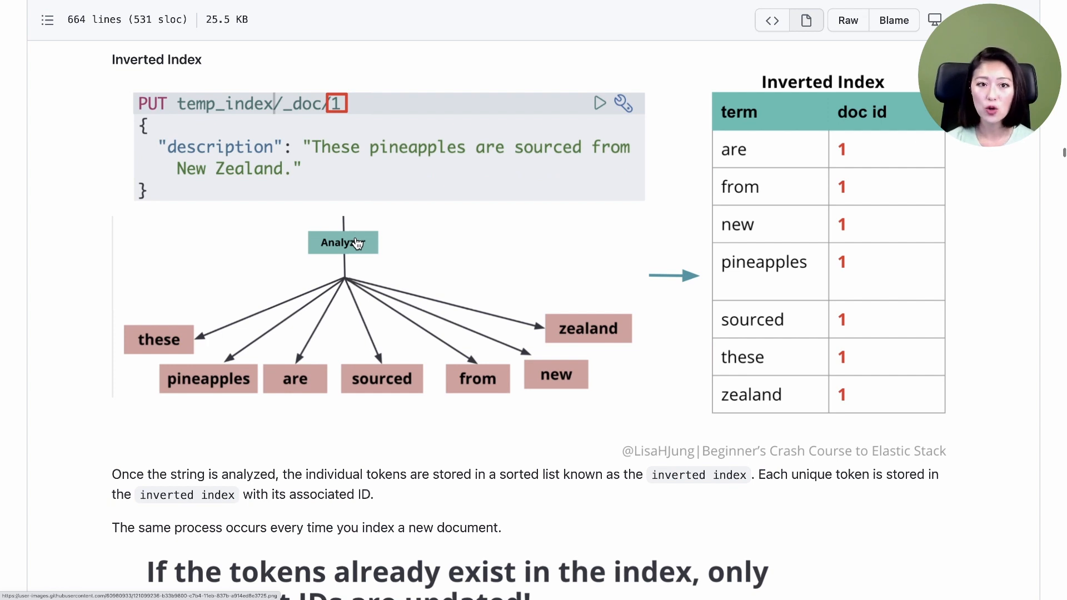
{"action": "mouse_move", "coordinate": [662, 368]}
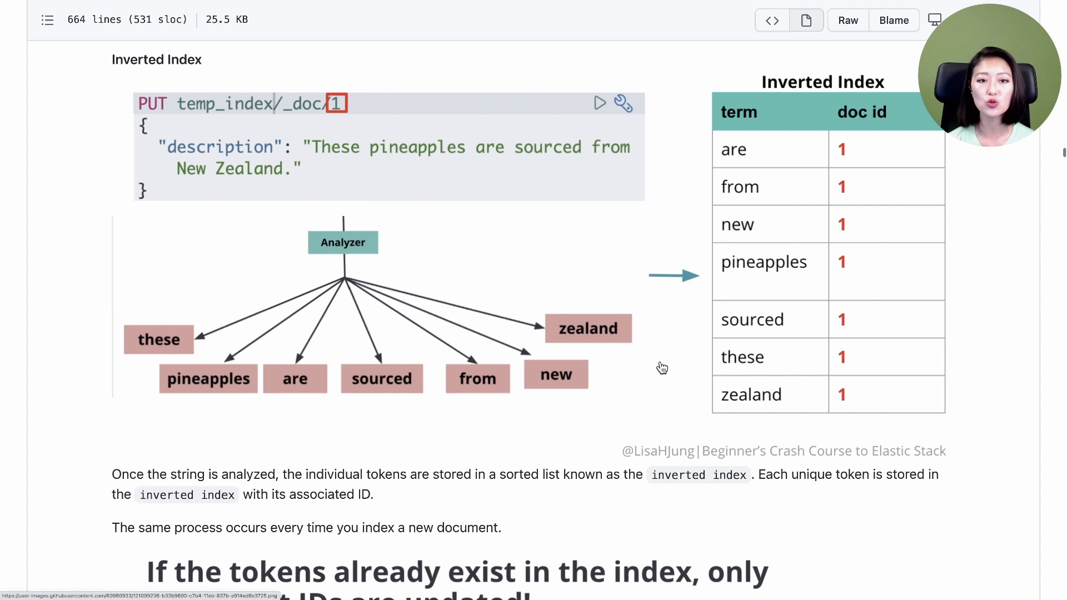
{"action": "mouse_move", "coordinate": [897, 97]}
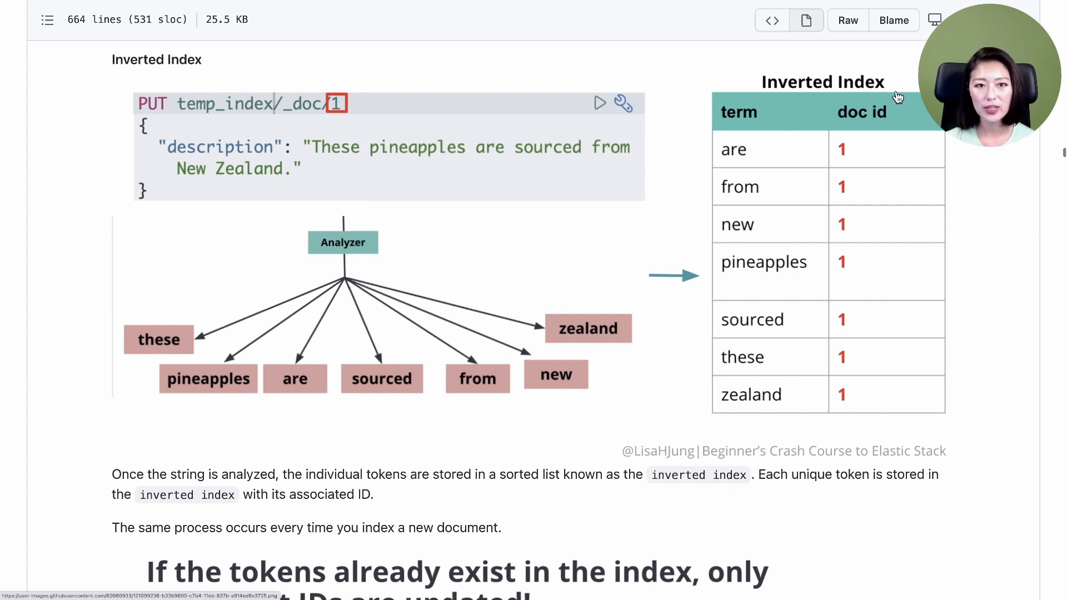
{"action": "mouse_move", "coordinate": [775, 149]}
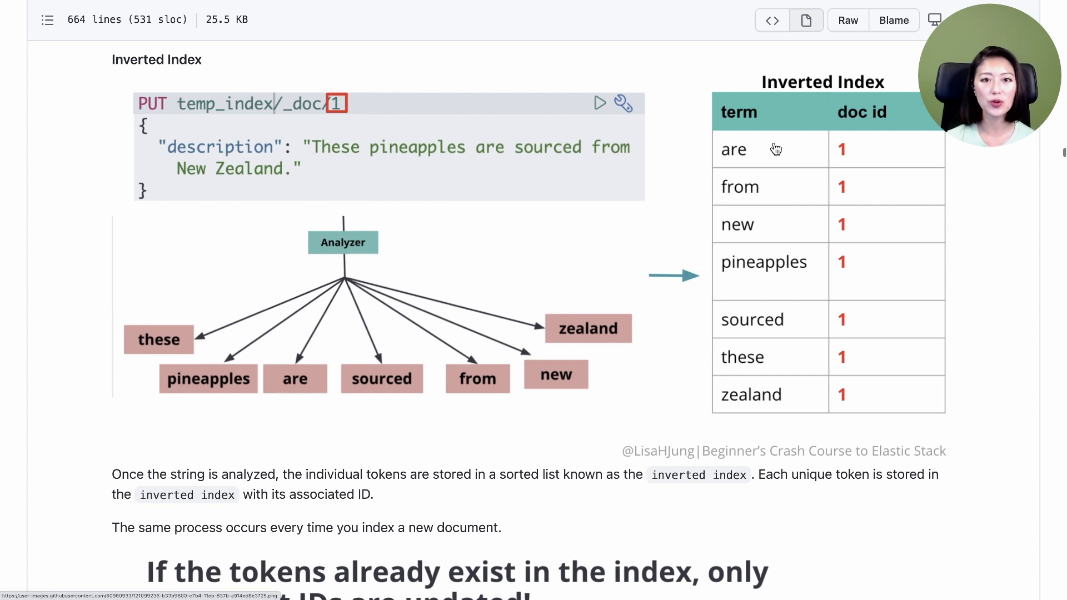
{"action": "mouse_move", "coordinate": [780, 347]}
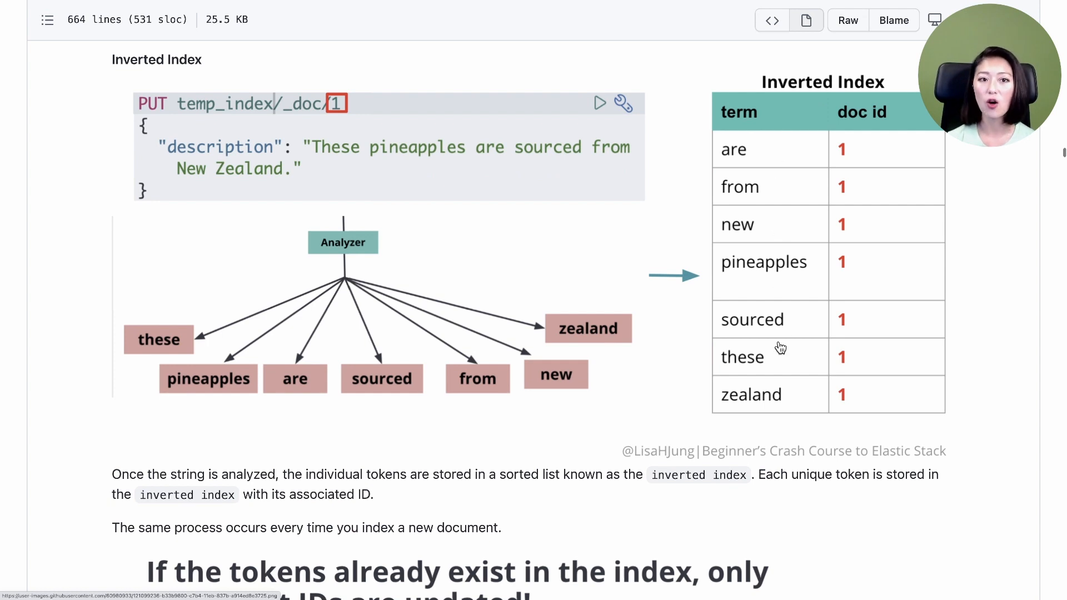
{"action": "mouse_move", "coordinate": [840, 129]}
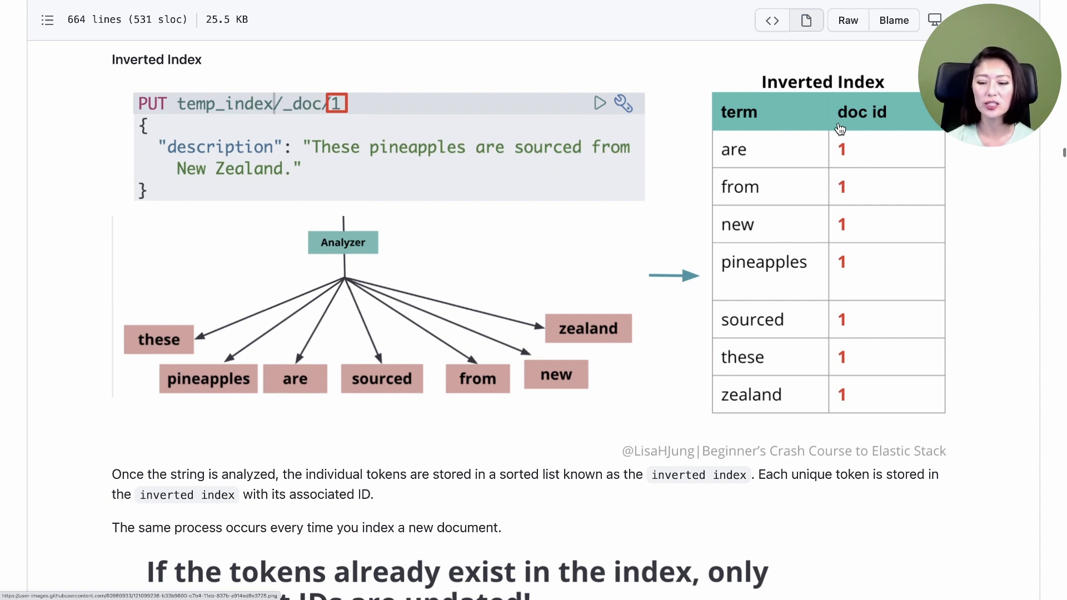
{"action": "mouse_move", "coordinate": [841, 187]}
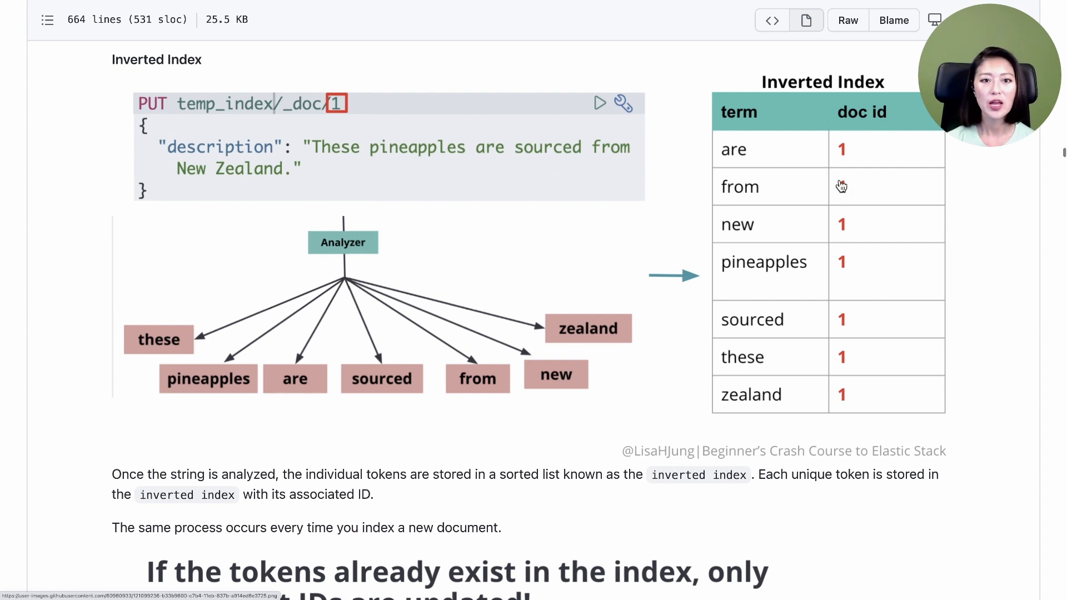
{"action": "scroll", "scroll_direction": "down", "scroll_amount": 3}
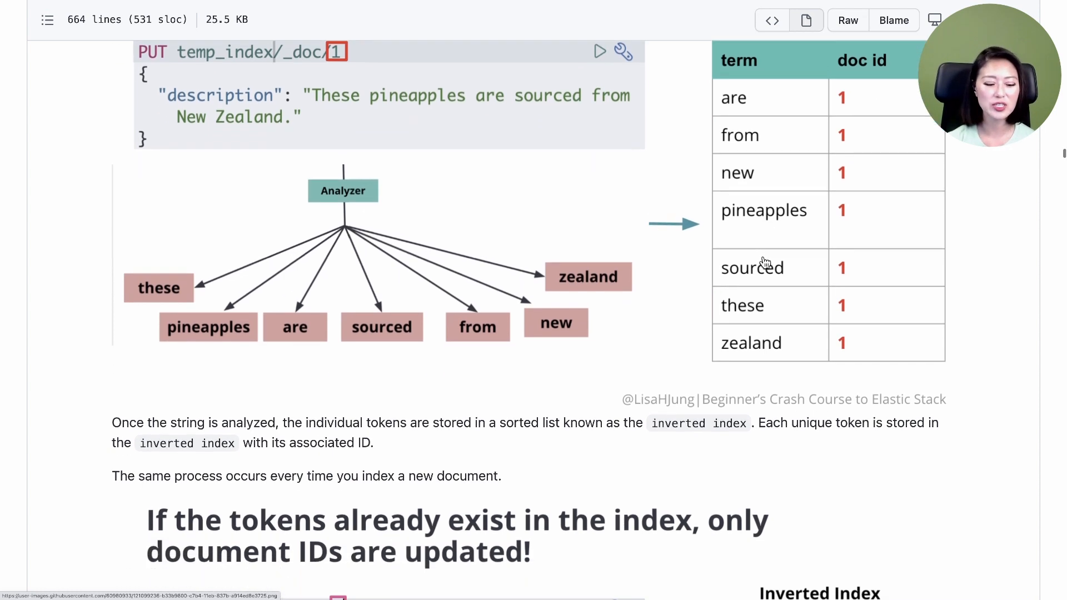
{"action": "scroll", "scroll_direction": "down", "scroll_amount": 3}
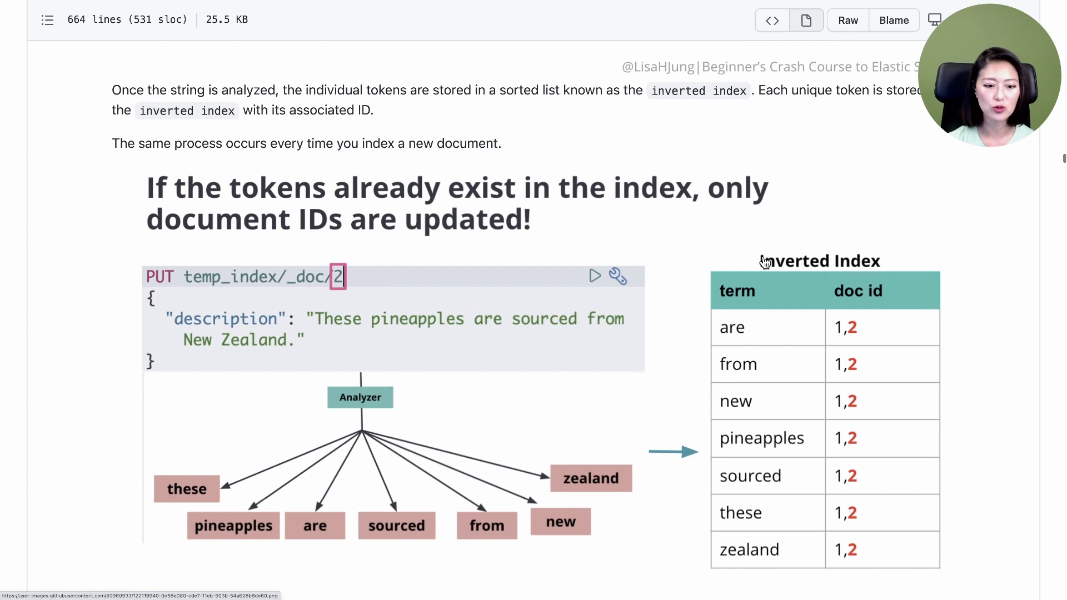
{"action": "scroll", "scroll_direction": "down", "scroll_amount": 3}
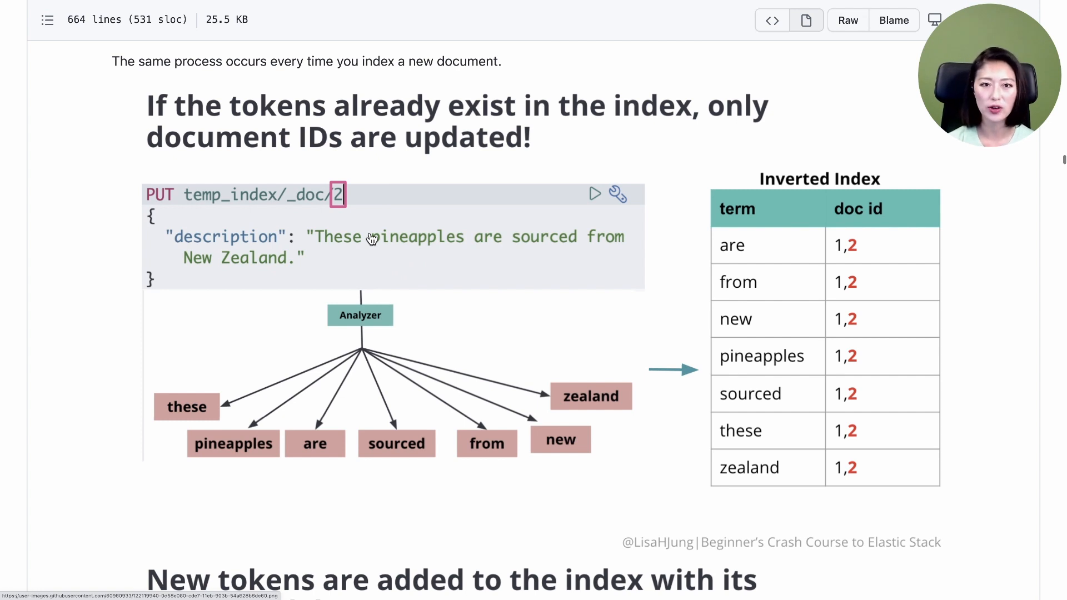
{"action": "mouse_move", "coordinate": [355, 223]}
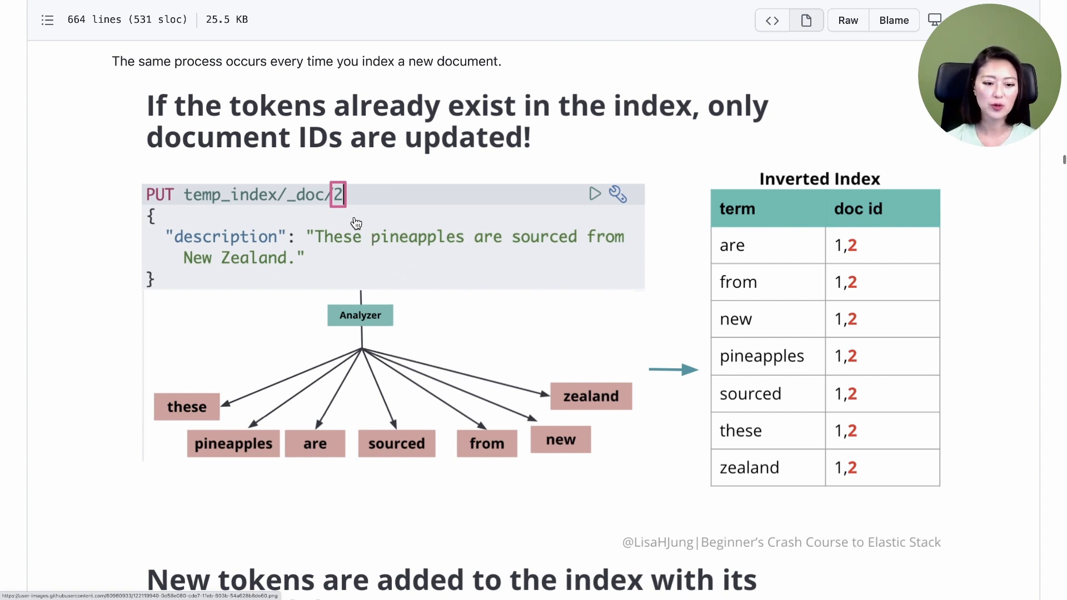
{"action": "mouse_move", "coordinate": [349, 216]}
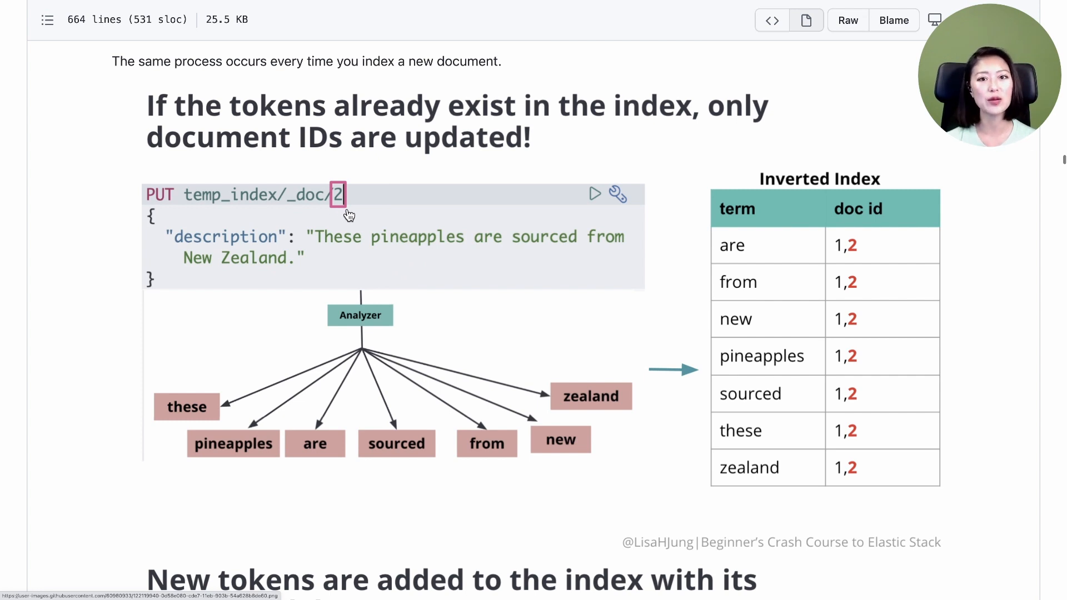
{"action": "mouse_move", "coordinate": [206, 390]}
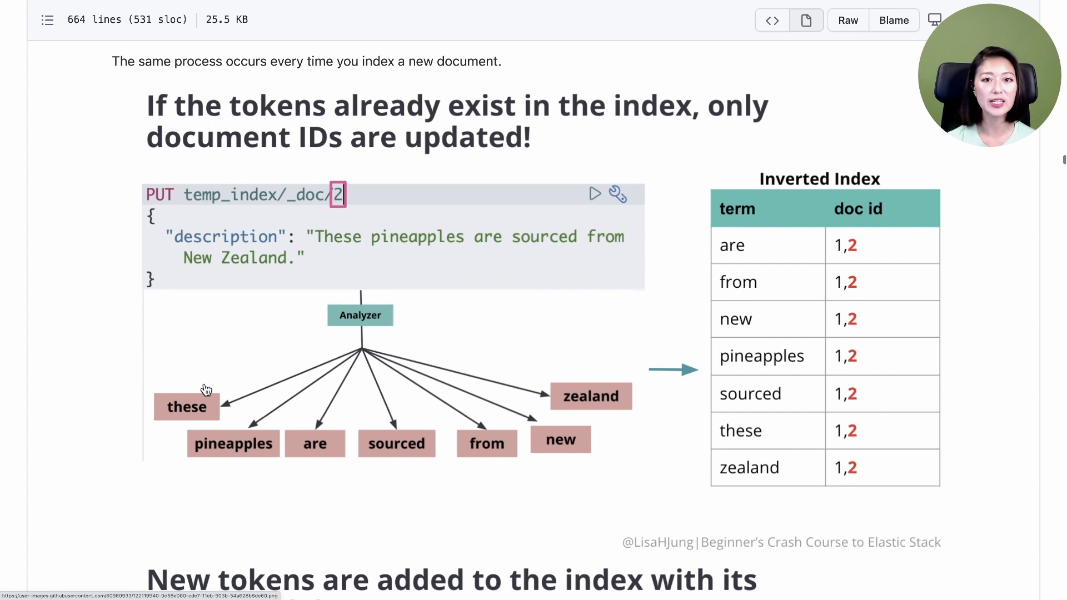
{"action": "mouse_move", "coordinate": [524, 417]}
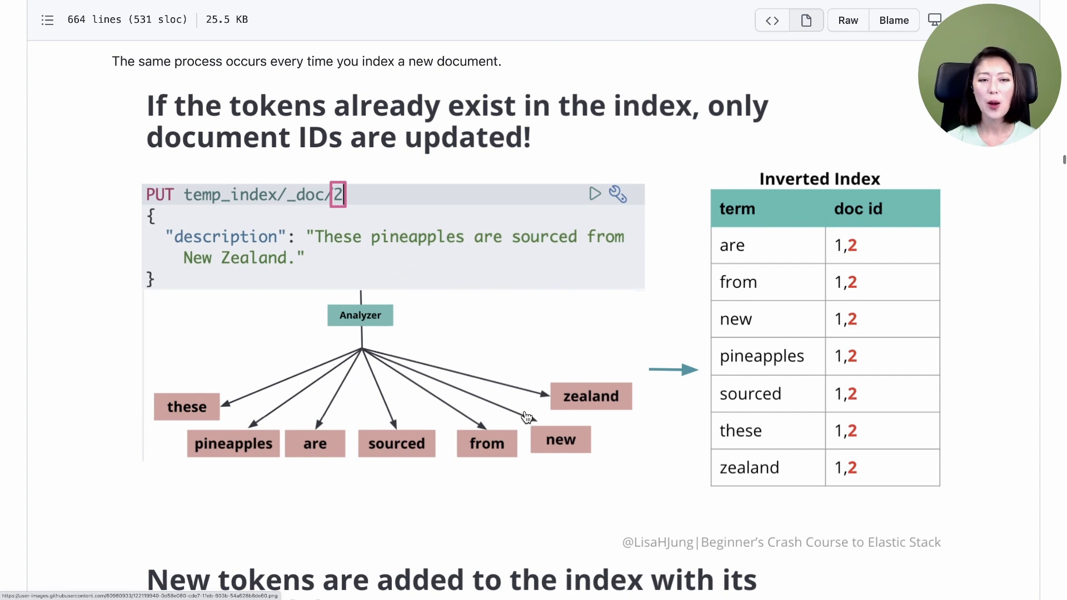
{"action": "mouse_move", "coordinate": [747, 388]}
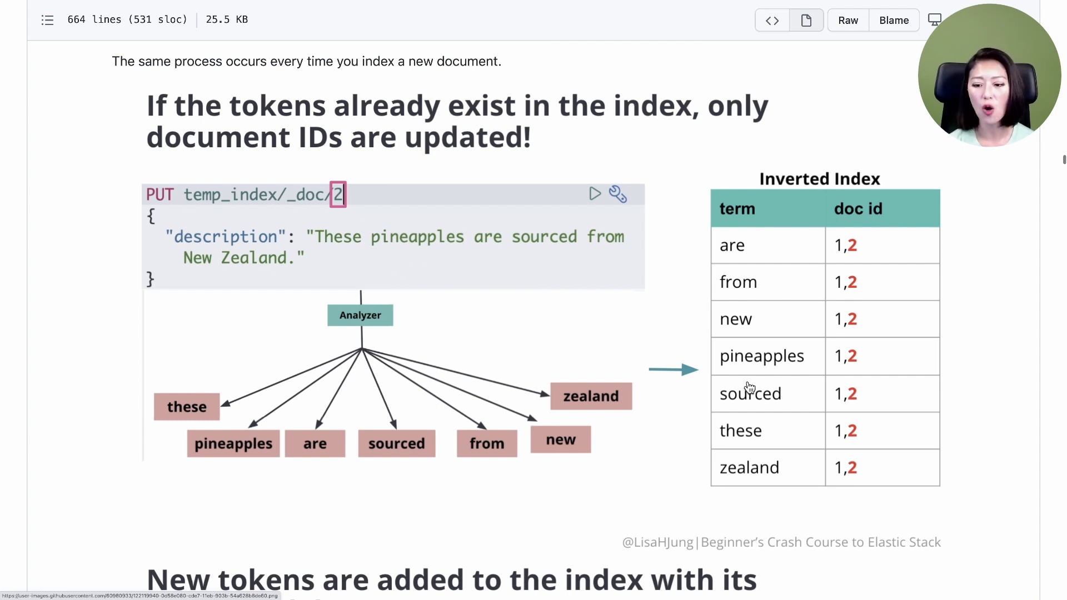
{"action": "mouse_move", "coordinate": [765, 441]}
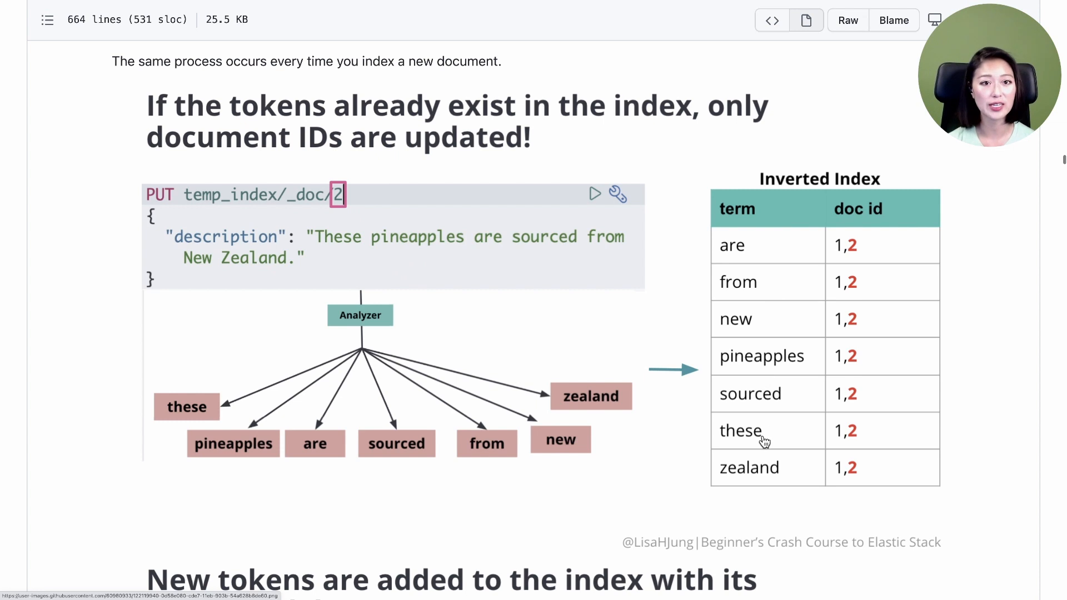
{"action": "mouse_move", "coordinate": [861, 260]}
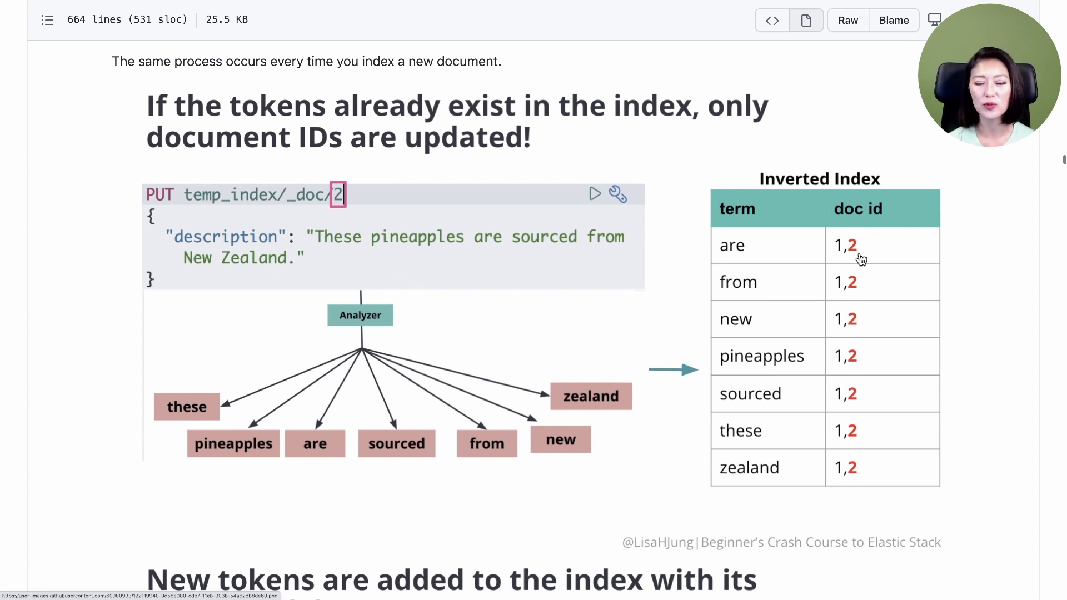
{"action": "scroll", "scroll_direction": "down", "scroll_amount": 3}
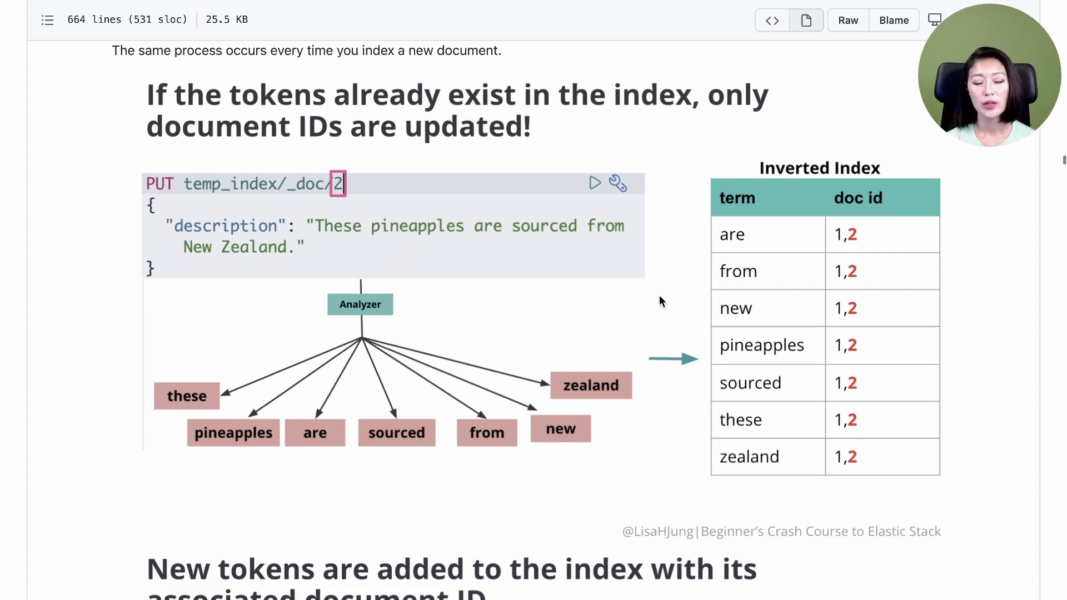
{"action": "scroll", "scroll_direction": "down", "scroll_amount": 3}
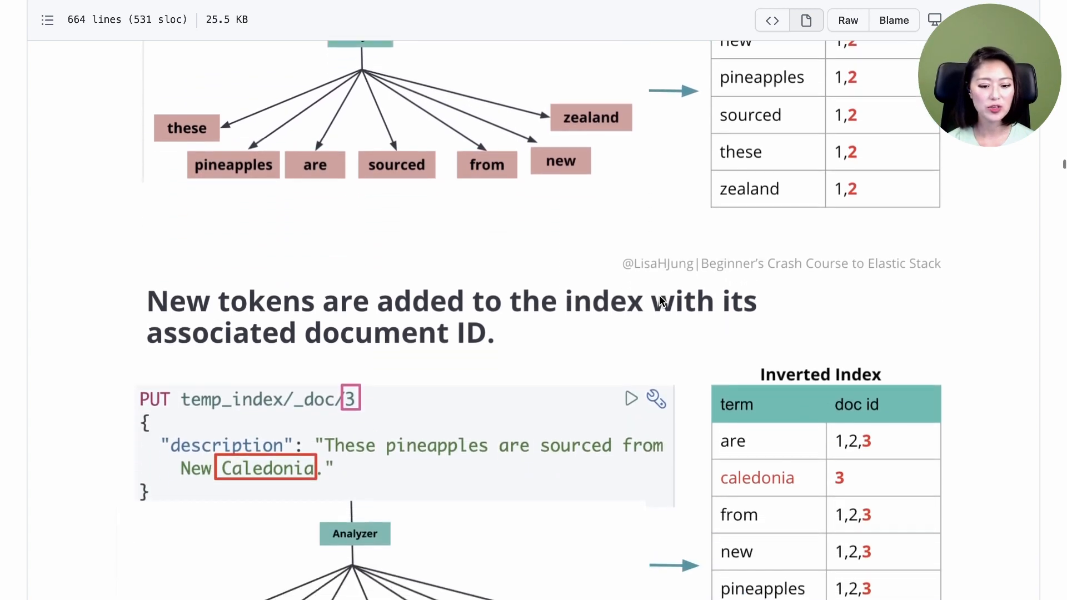
{"action": "scroll", "scroll_direction": "down", "scroll_amount": 3}
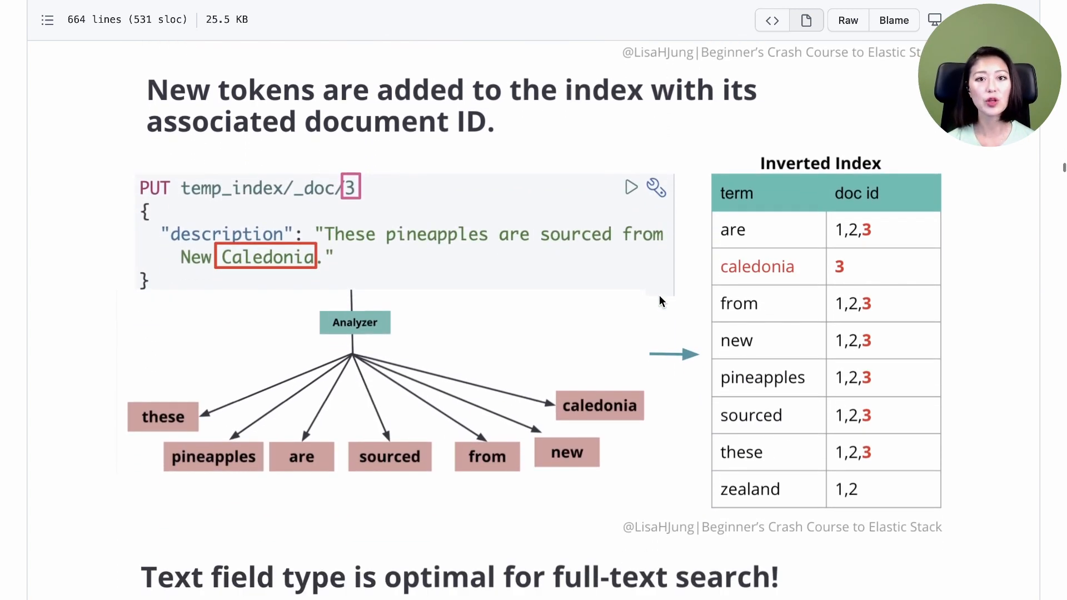
{"action": "mouse_move", "coordinate": [329, 235]}
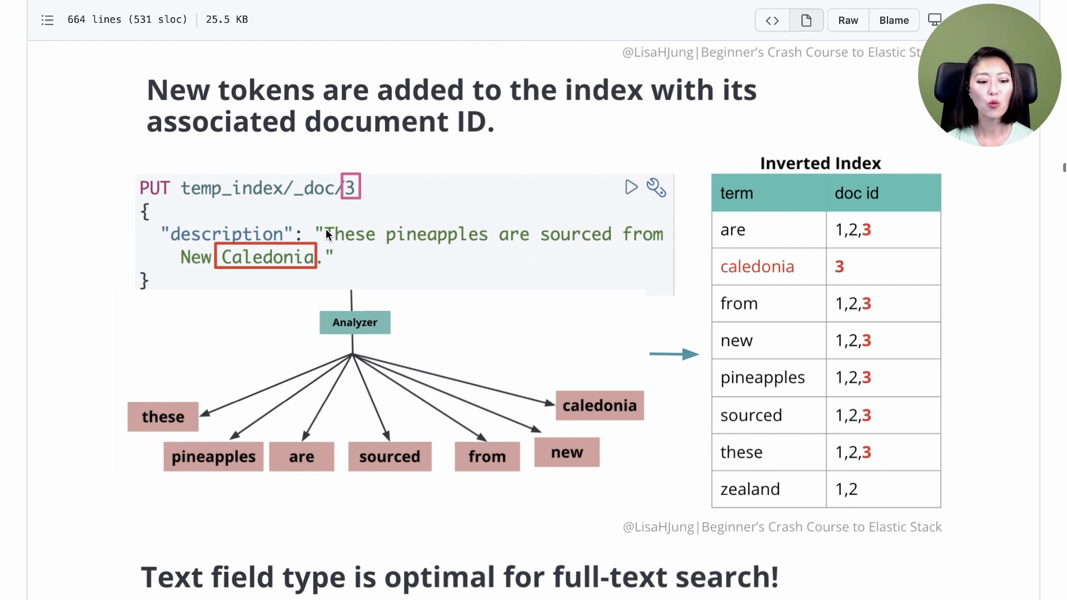
{"action": "mouse_move", "coordinate": [289, 266]}
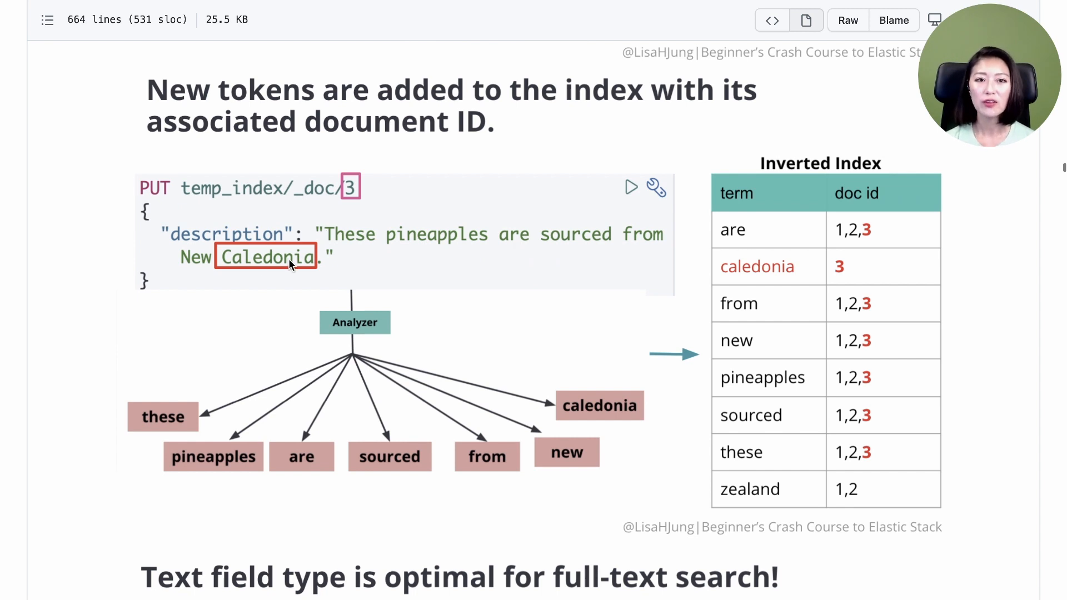
{"action": "mouse_move", "coordinate": [760, 283]}
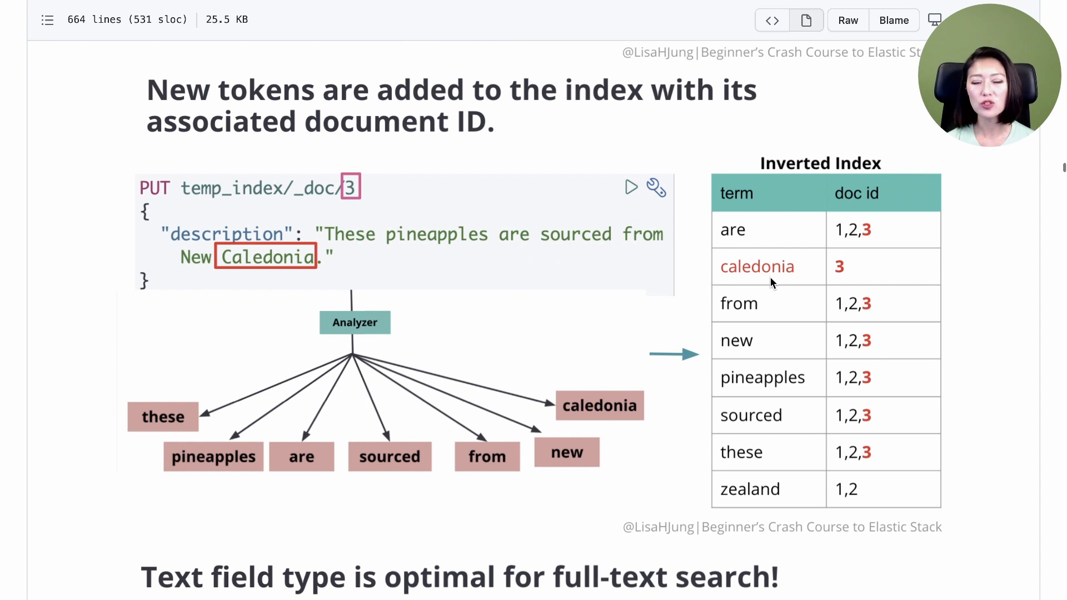
{"action": "mouse_move", "coordinate": [841, 277]}
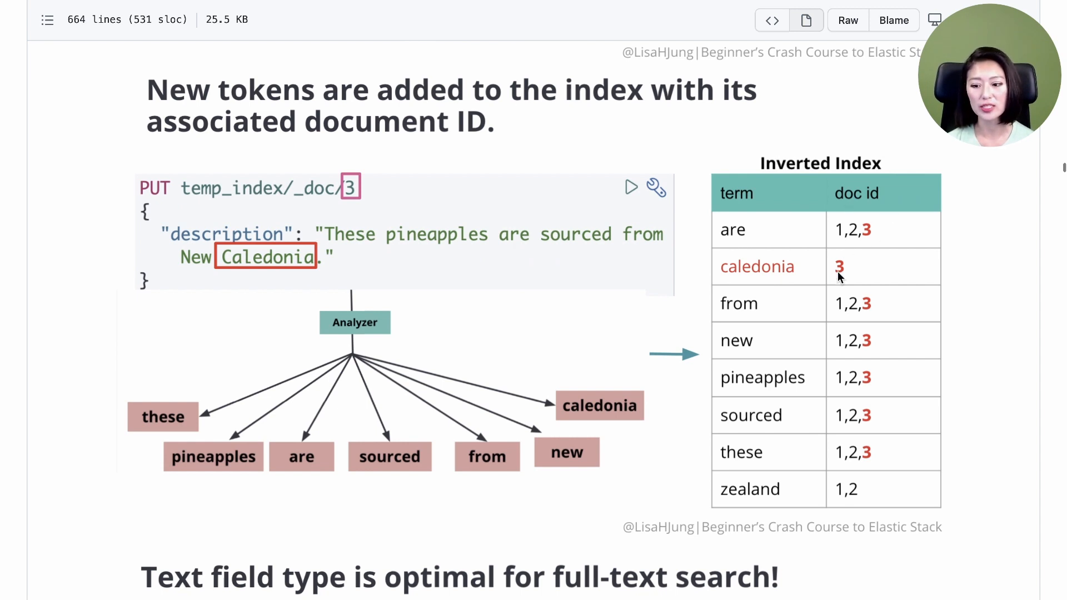
{"action": "mouse_move", "coordinate": [858, 448]}
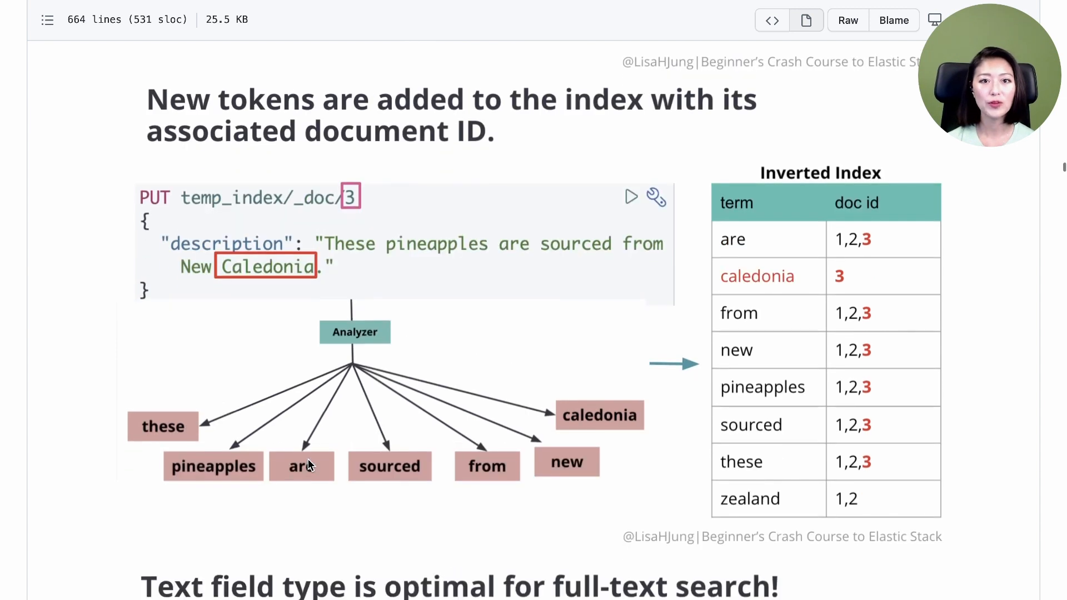
Scroll to the full-text search diagram where 'new OR zealand' returns documents 1, 2 and 3
{"action": "scroll", "scroll_direction": "down", "scroll_amount": 3}
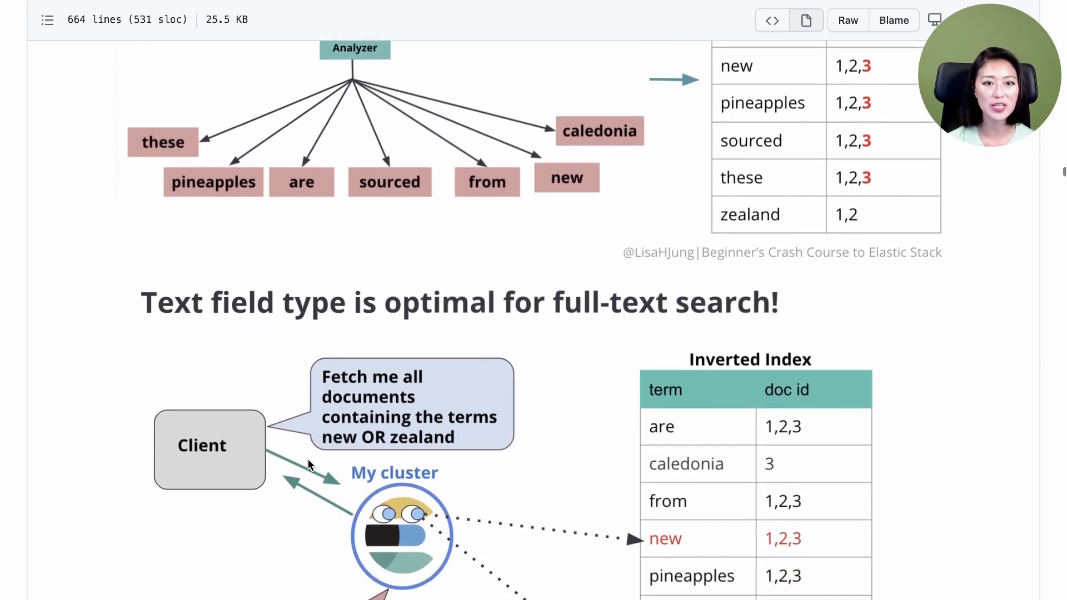
{"action": "scroll", "scroll_direction": "down", "scroll_amount": 3}
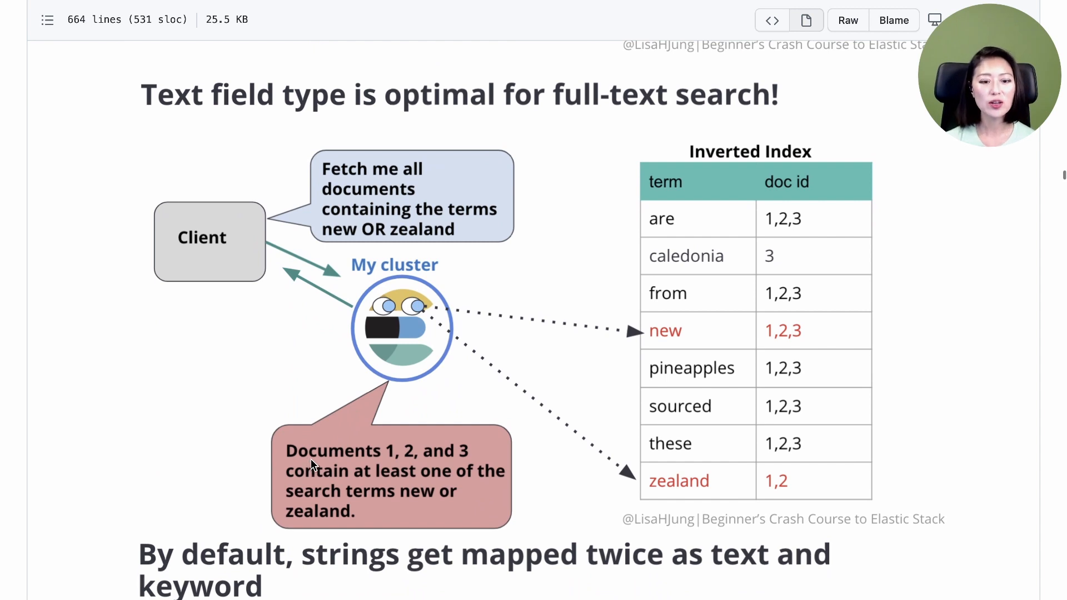
{"action": "mouse_move", "coordinate": [400, 428]}
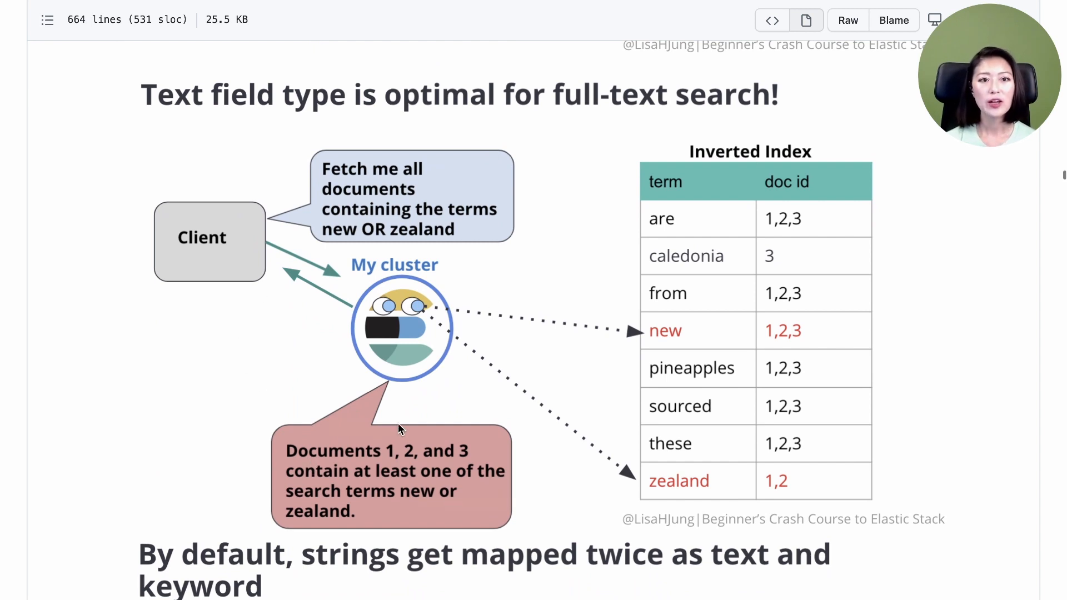
{"action": "mouse_move", "coordinate": [381, 278]}
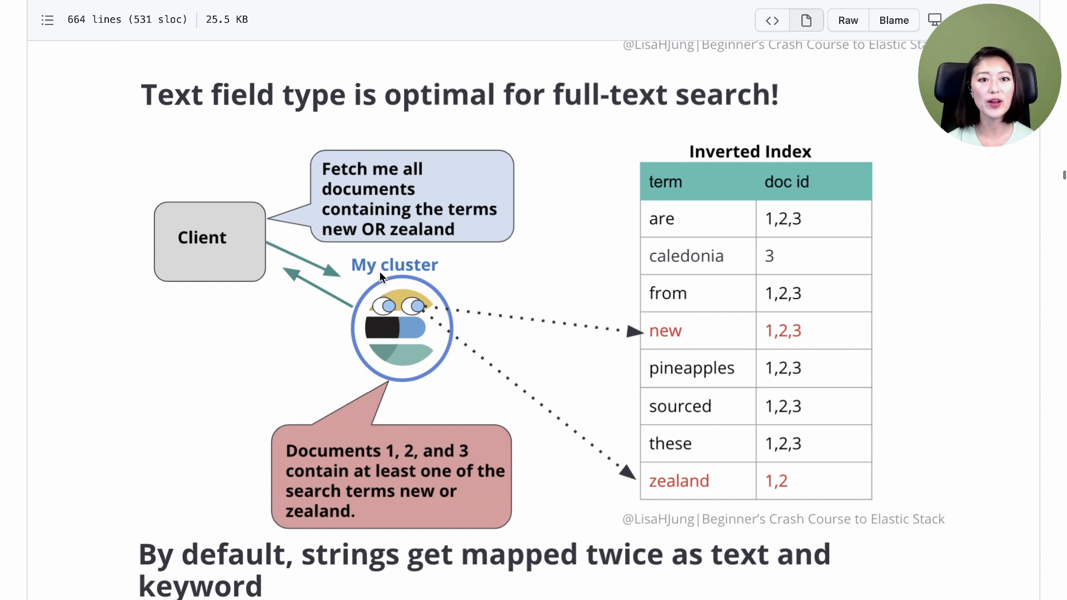
{"action": "mouse_move", "coordinate": [417, 270]}
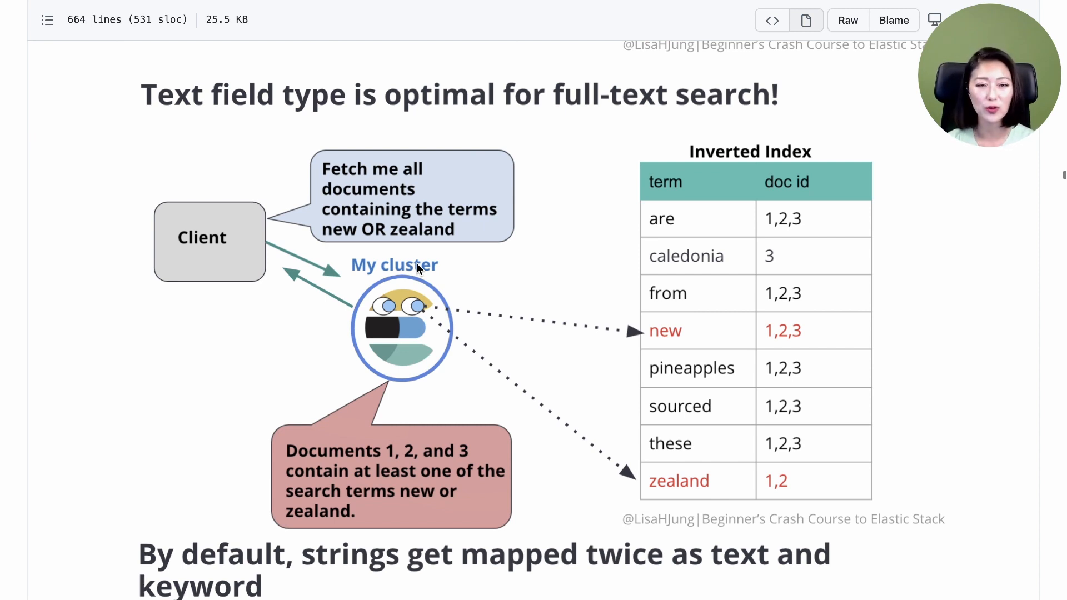
{"action": "mouse_move", "coordinate": [548, 325]}
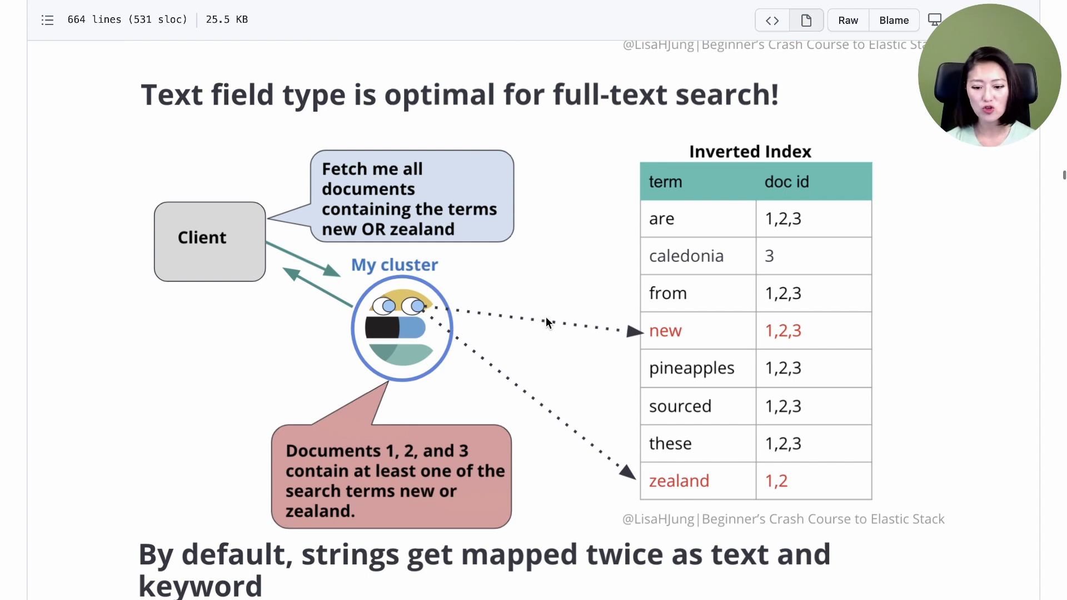
{"action": "mouse_move", "coordinate": [647, 343]}
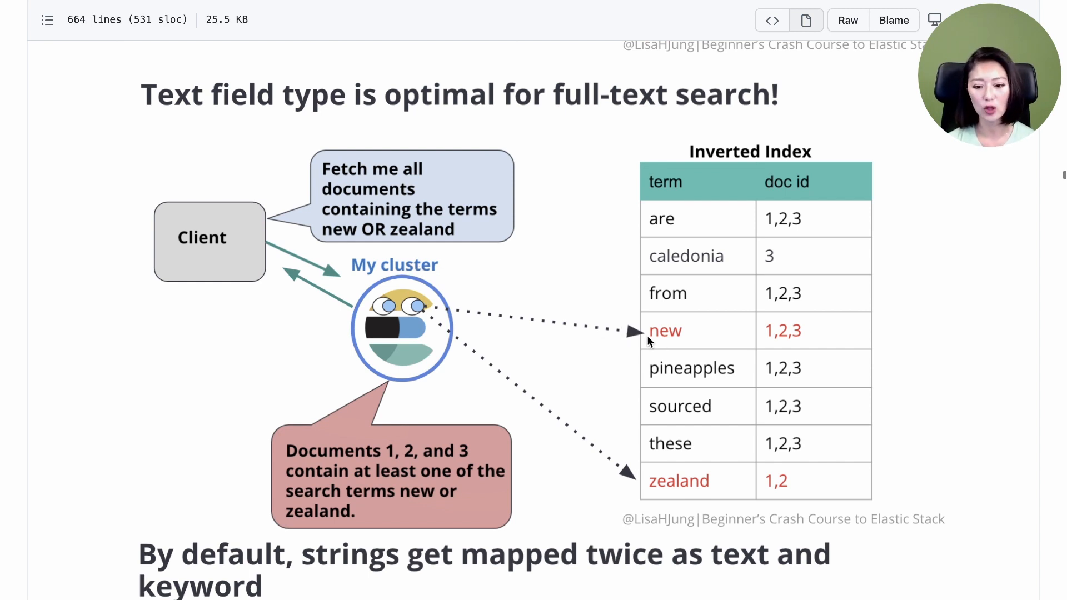
{"action": "mouse_move", "coordinate": [686, 497]}
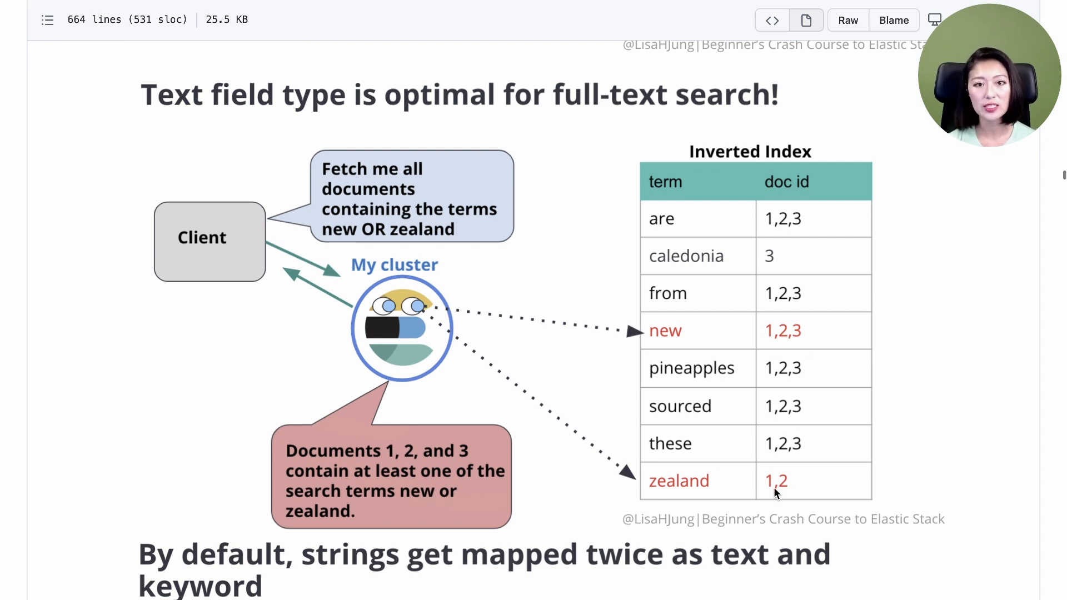
{"action": "mouse_move", "coordinate": [239, 223]}
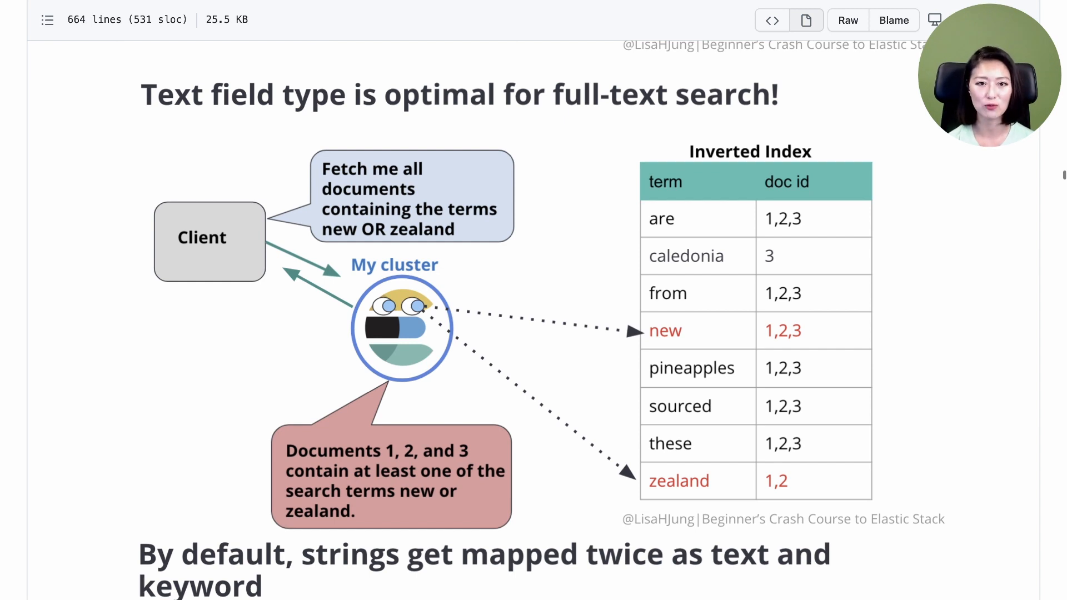
{"action": "scroll", "scroll_direction": "up", "scroll_amount": 3}
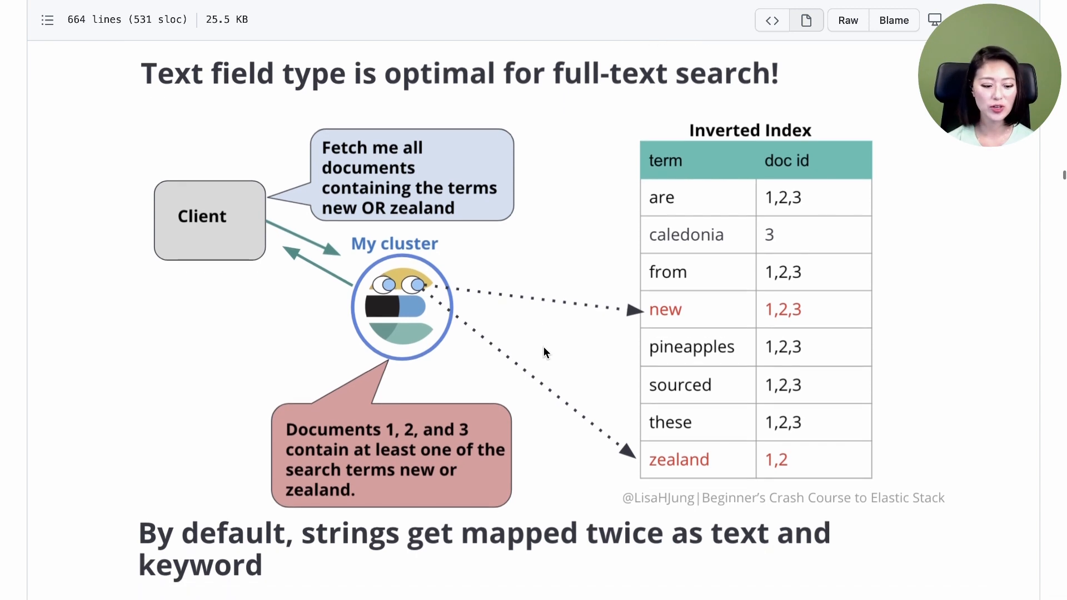
Scroll to the slide showing strings mapped as text into an inverted index and keyword into doc values
{"action": "scroll", "scroll_direction": "down", "scroll_amount": 3}
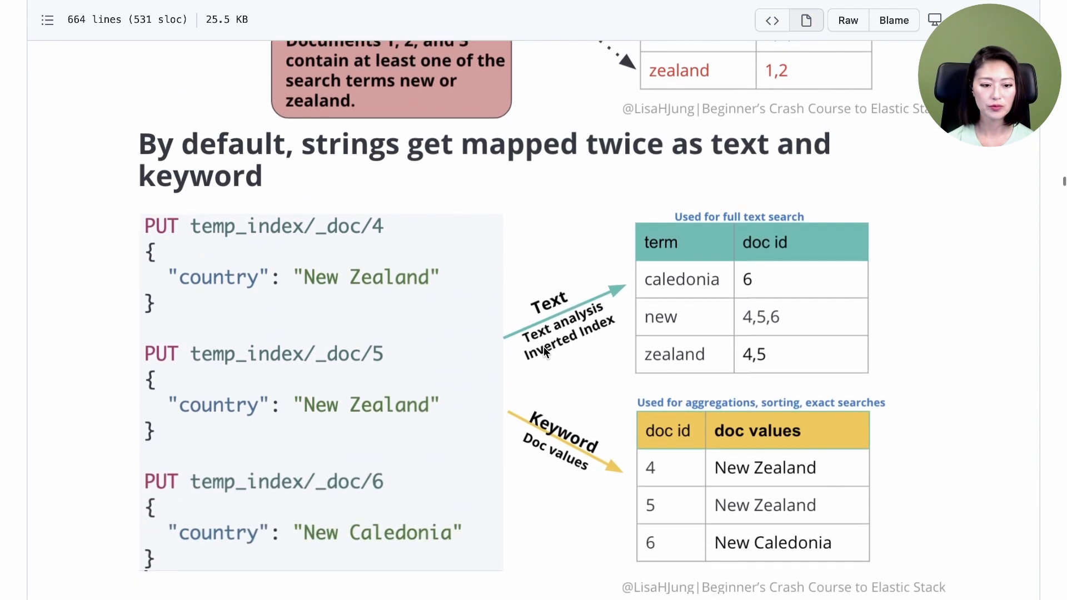
{"action": "scroll", "scroll_direction": "down", "scroll_amount": 3}
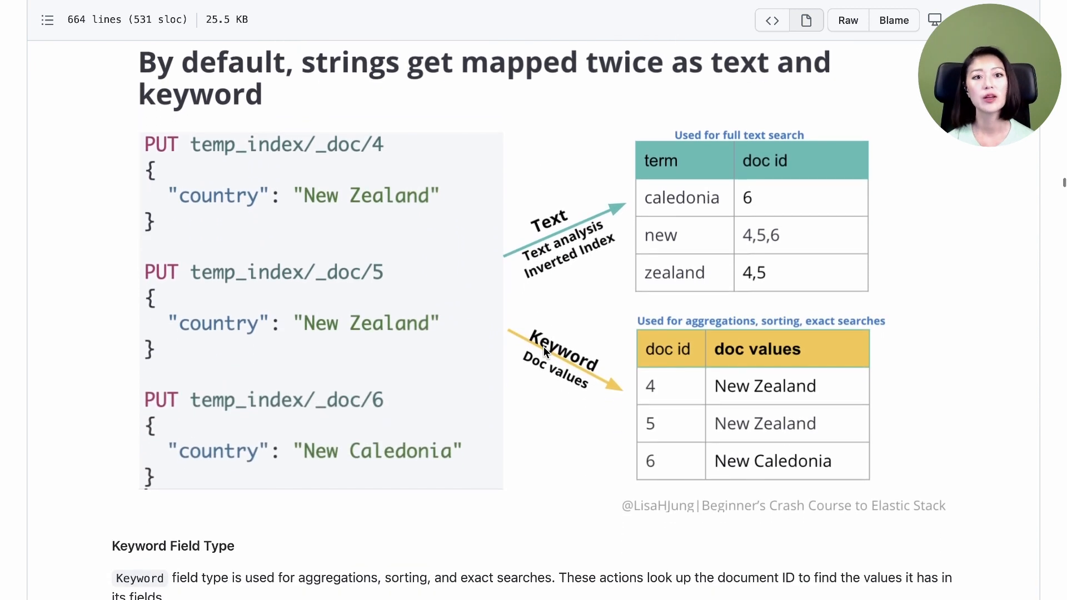
{"action": "mouse_move", "coordinate": [368, 315]}
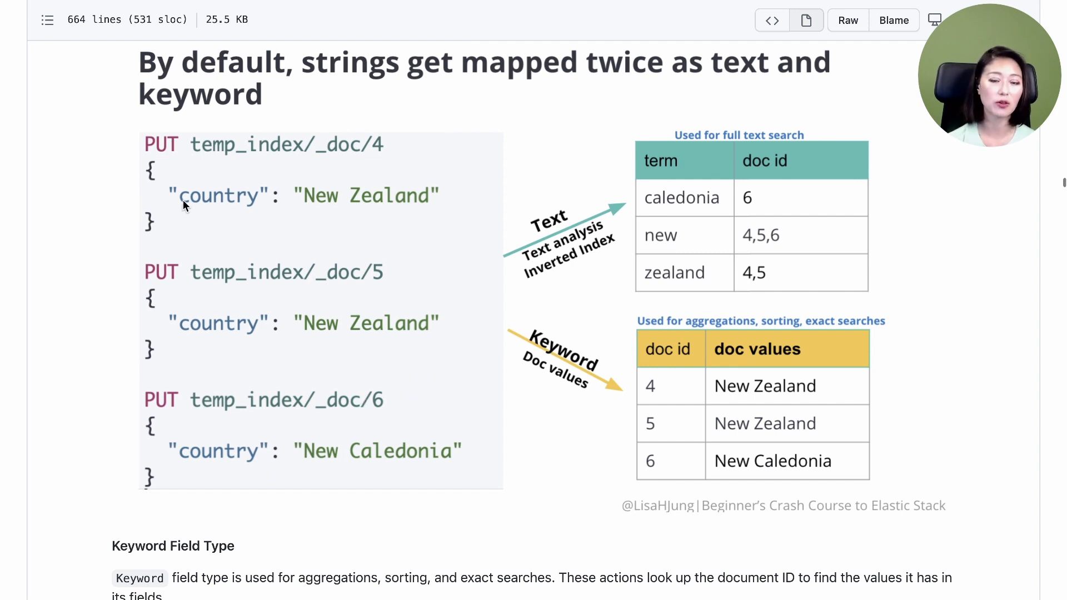
{"action": "mouse_move", "coordinate": [333, 217]}
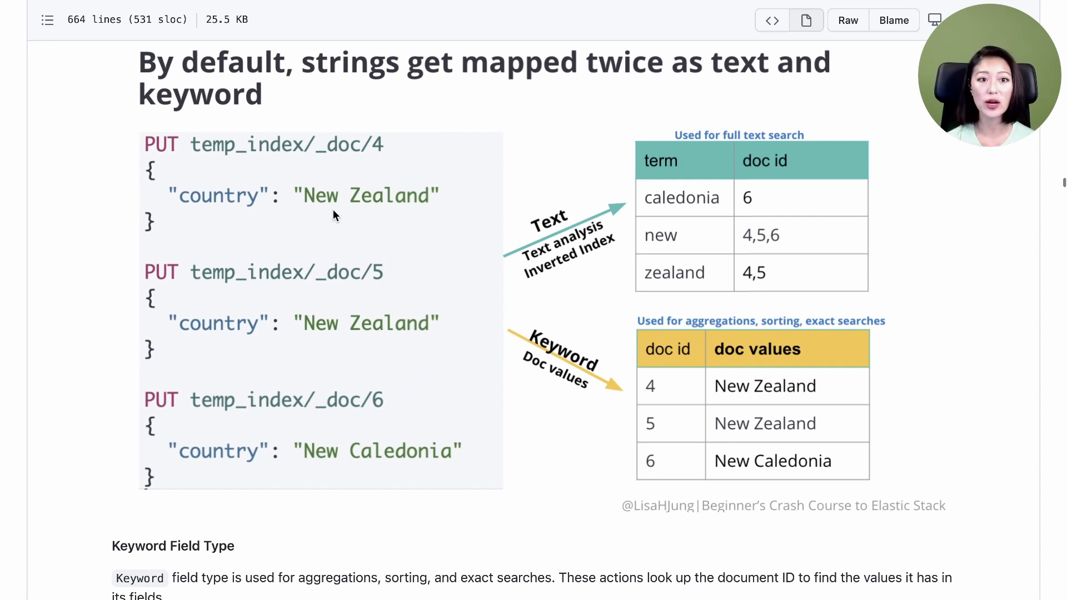
{"action": "mouse_move", "coordinate": [602, 394]}
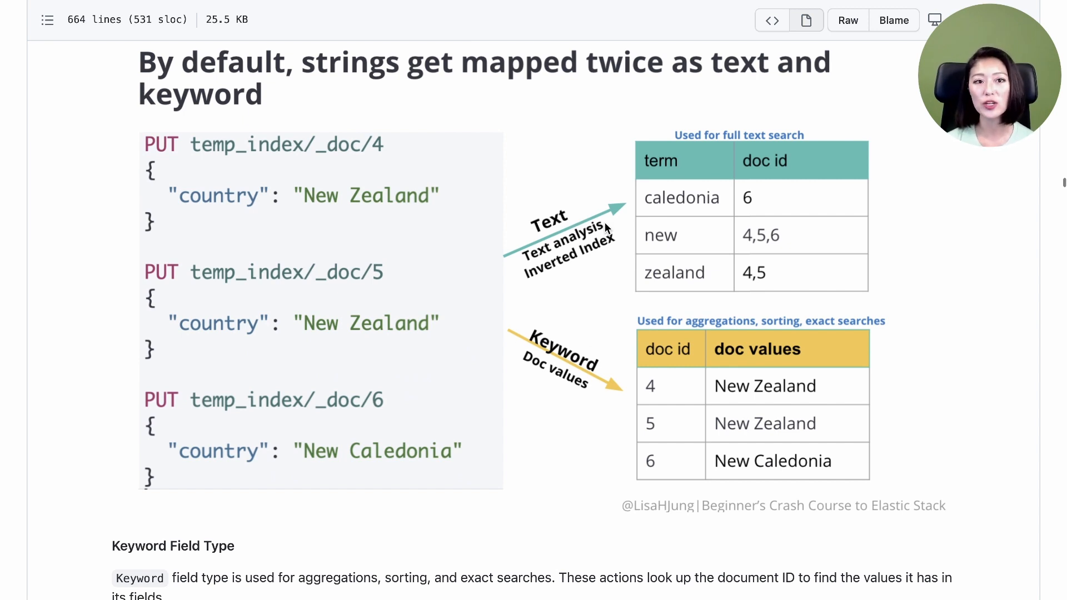
{"action": "mouse_move", "coordinate": [674, 157]}
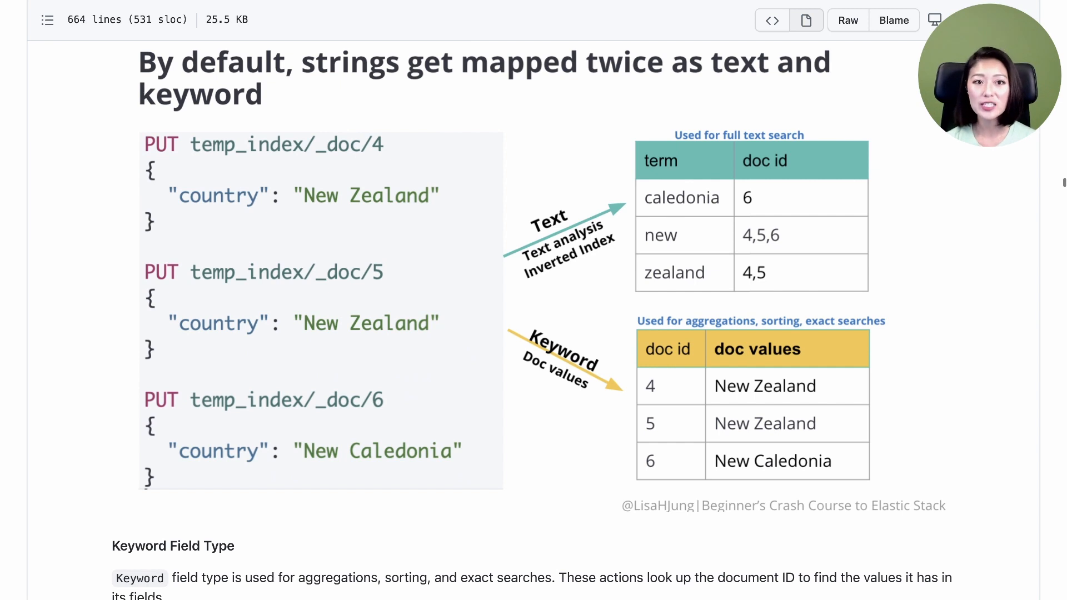
{"action": "mouse_move", "coordinate": [561, 314]}
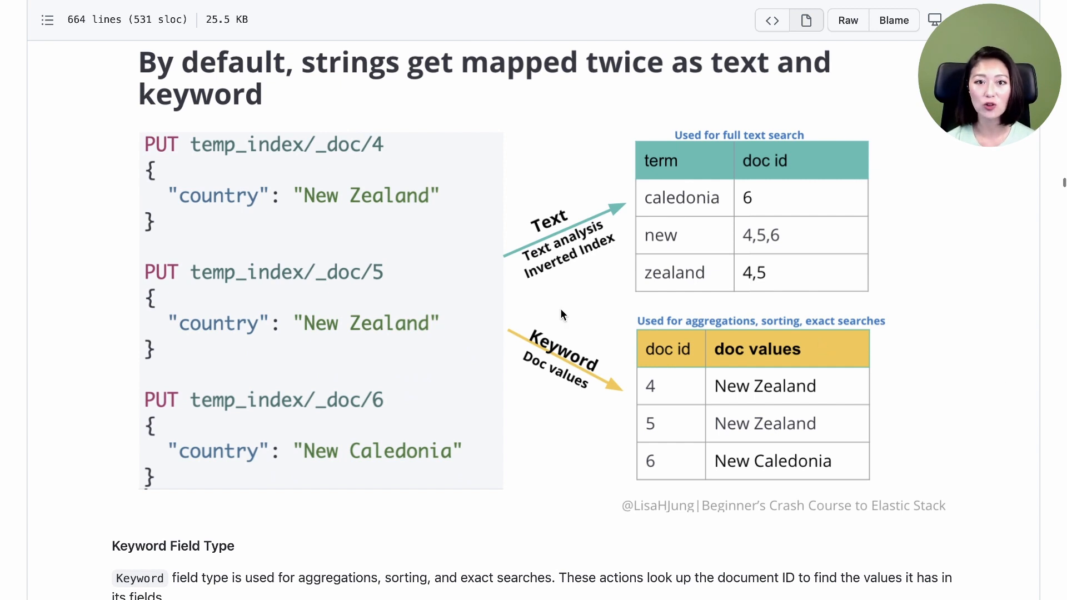
{"action": "mouse_move", "coordinate": [605, 340]}
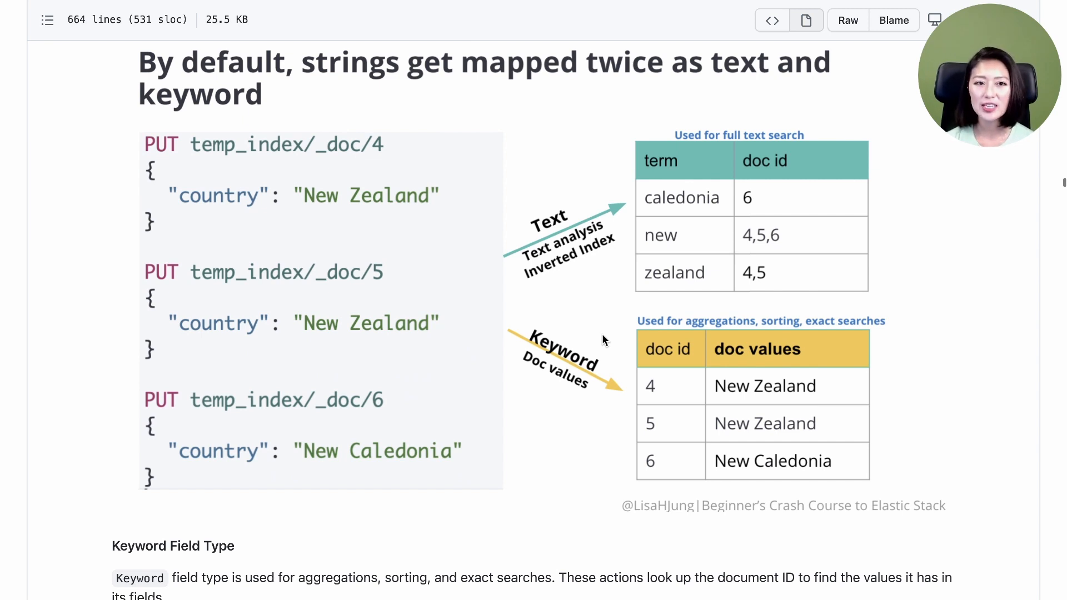
{"action": "mouse_move", "coordinate": [758, 360]}
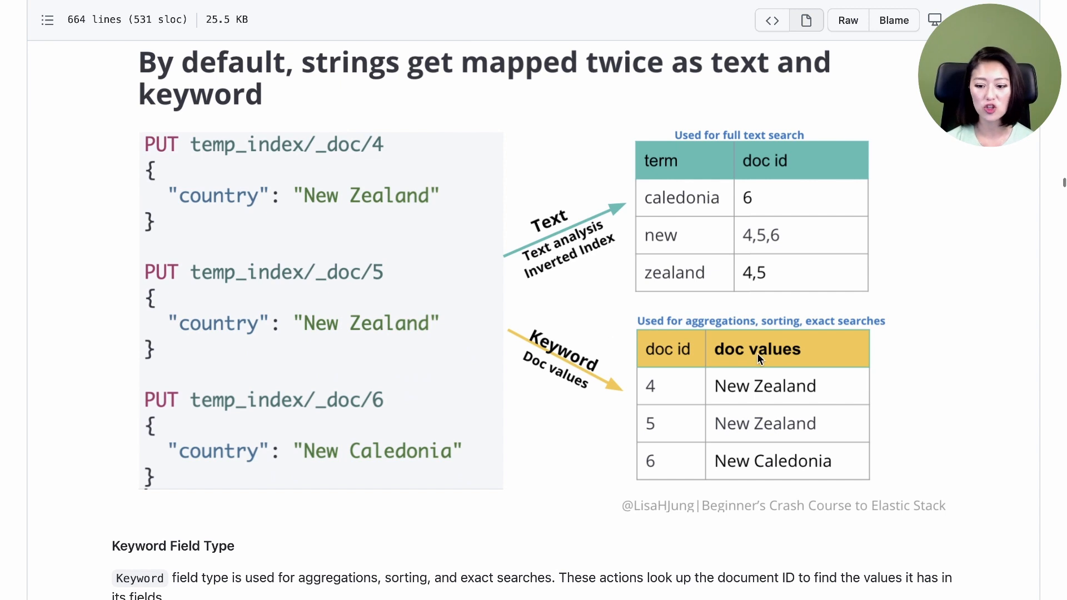
{"action": "mouse_move", "coordinate": [789, 361]}
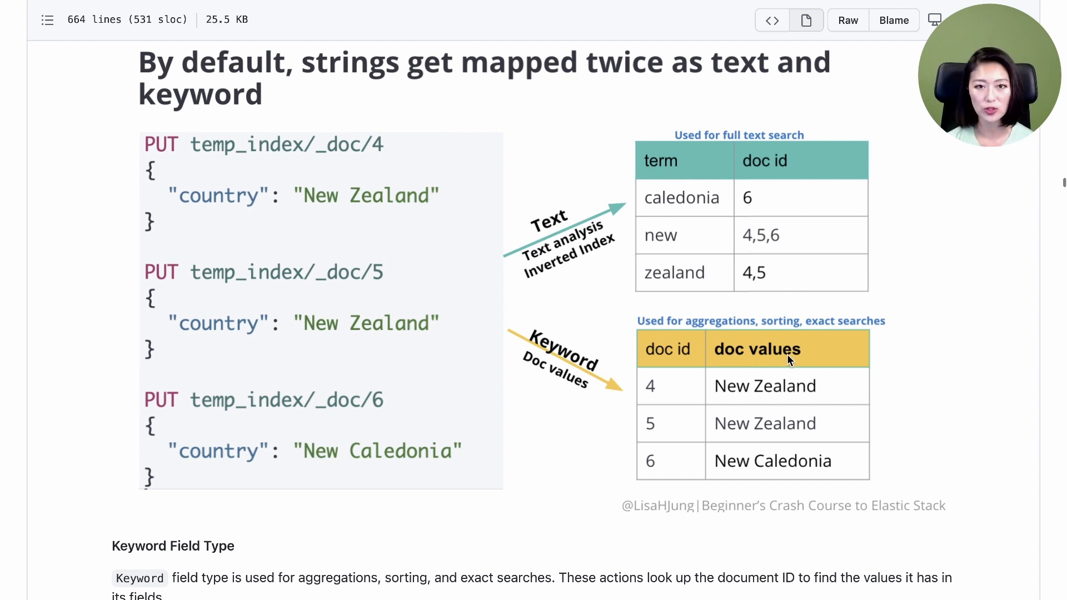
{"action": "mouse_move", "coordinate": [706, 395]}
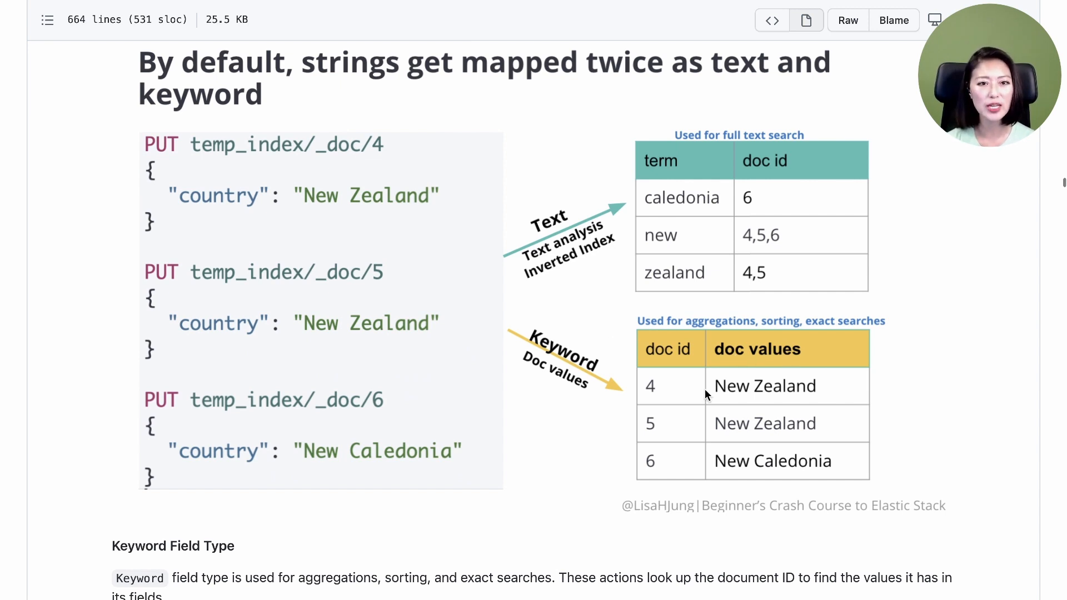
{"action": "mouse_move", "coordinate": [588, 332]}
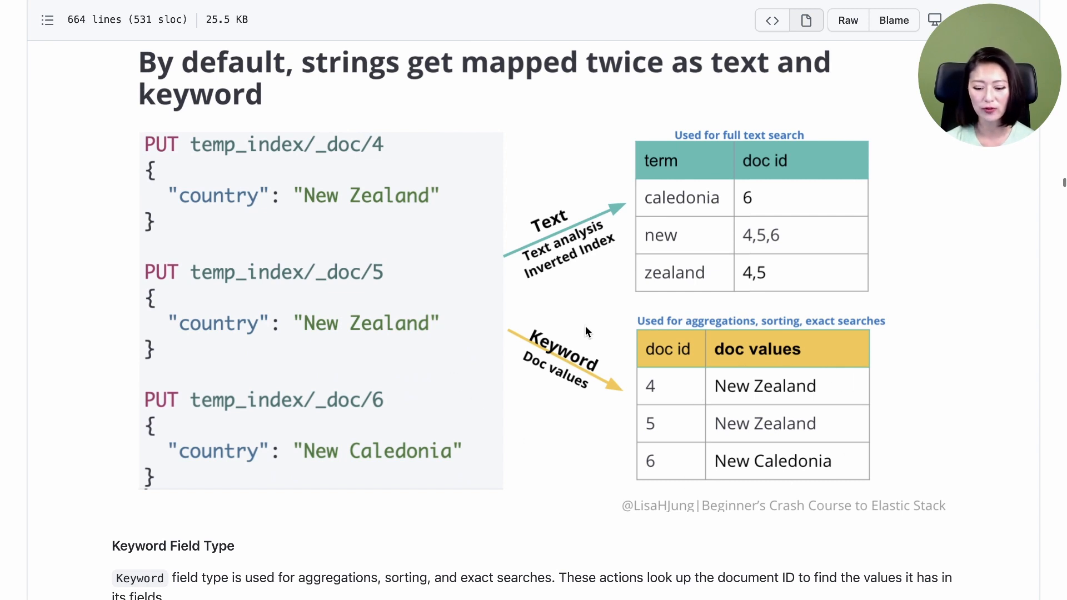
Scroll to the doc values slide mapping document IDs to original strings
{"action": "scroll", "scroll_direction": "down", "scroll_amount": 3}
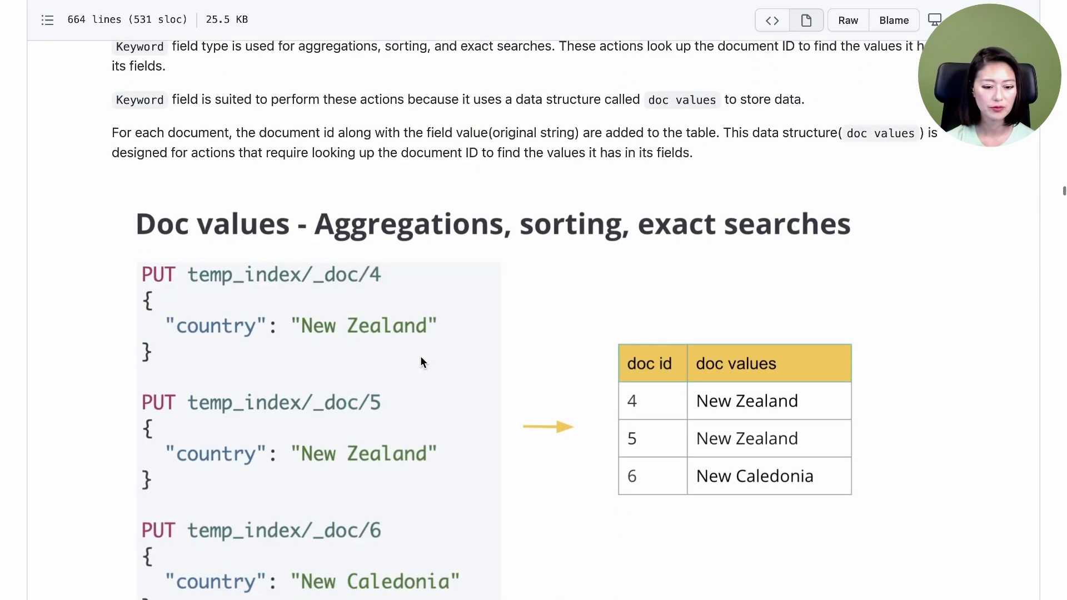
{"action": "scroll", "scroll_direction": "down", "scroll_amount": 3}
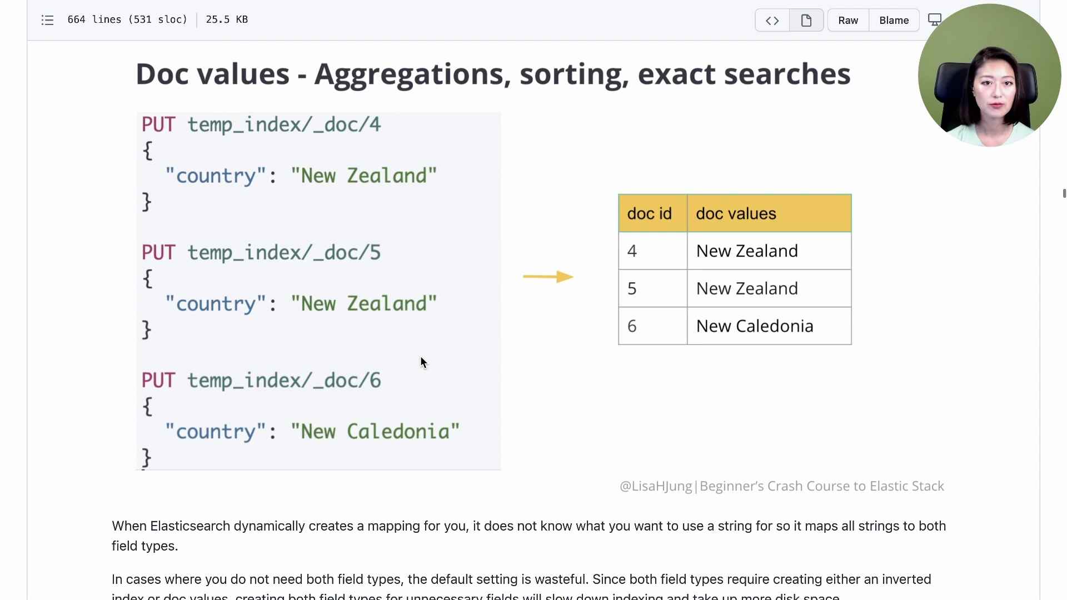
{"action": "mouse_move", "coordinate": [629, 401]}
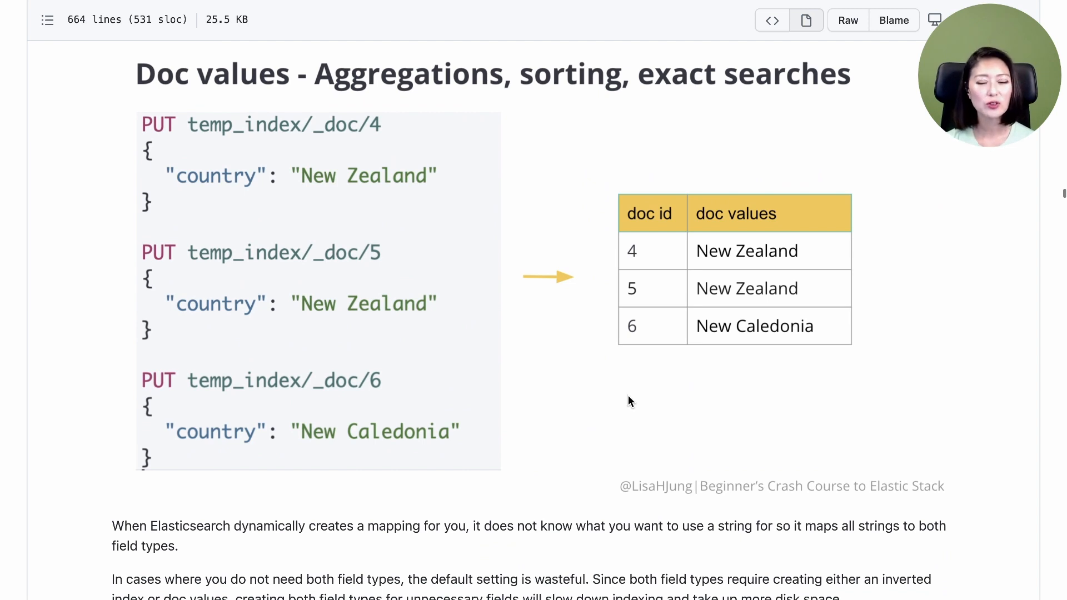
{"action": "mouse_move", "coordinate": [613, 316]}
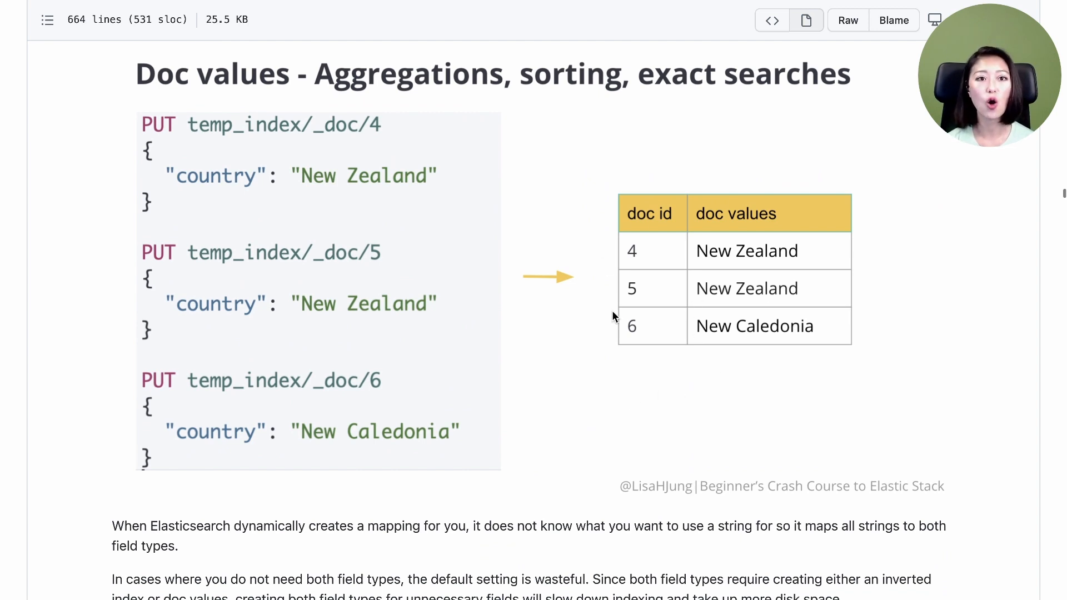
{"action": "mouse_move", "coordinate": [712, 257]}
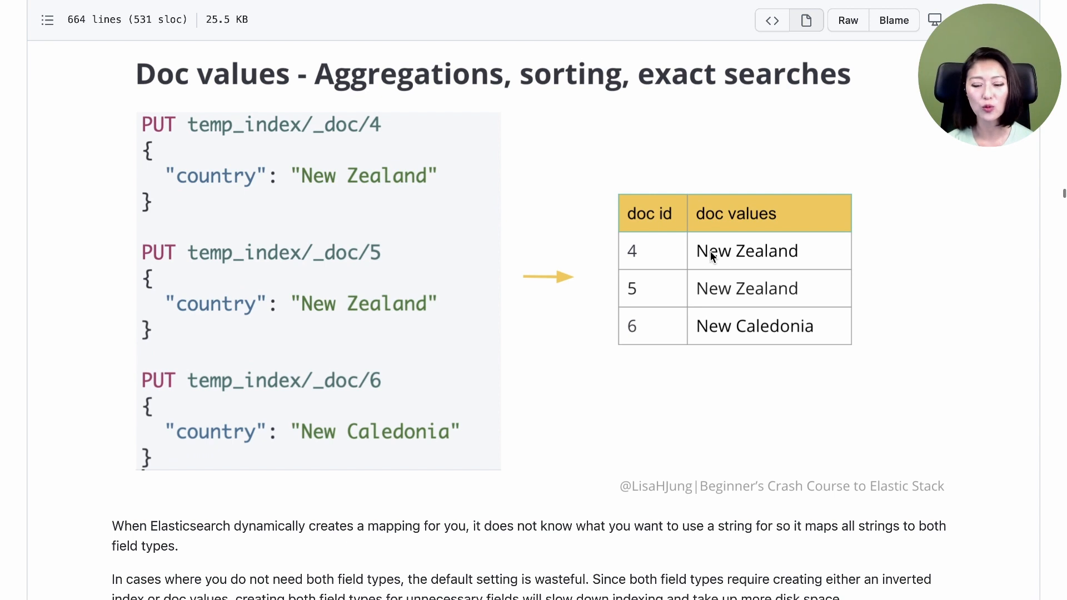
{"action": "mouse_move", "coordinate": [810, 264]}
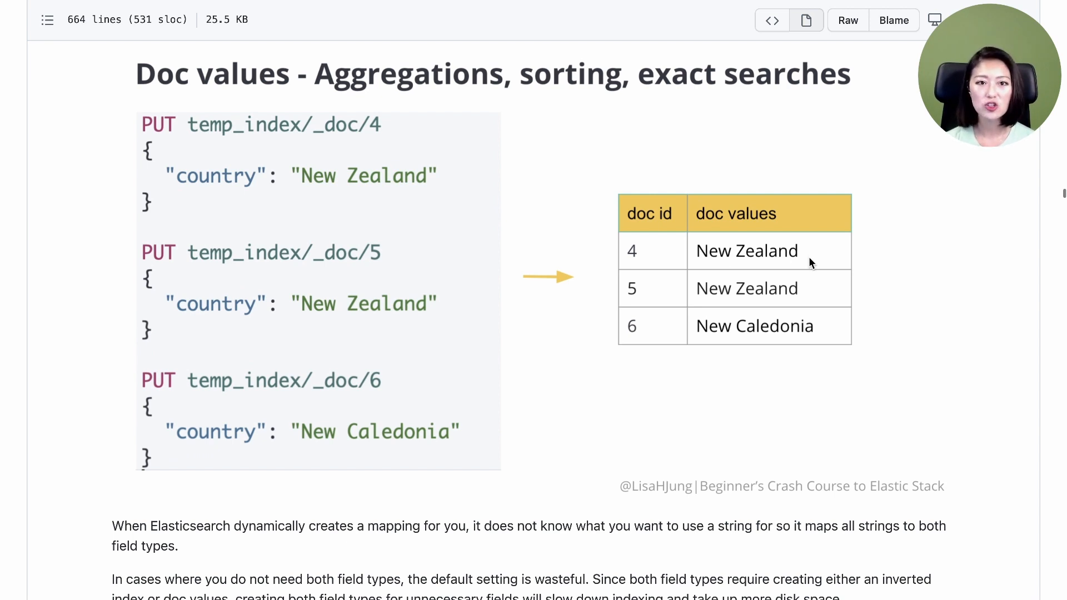
{"action": "mouse_move", "coordinate": [792, 227]}
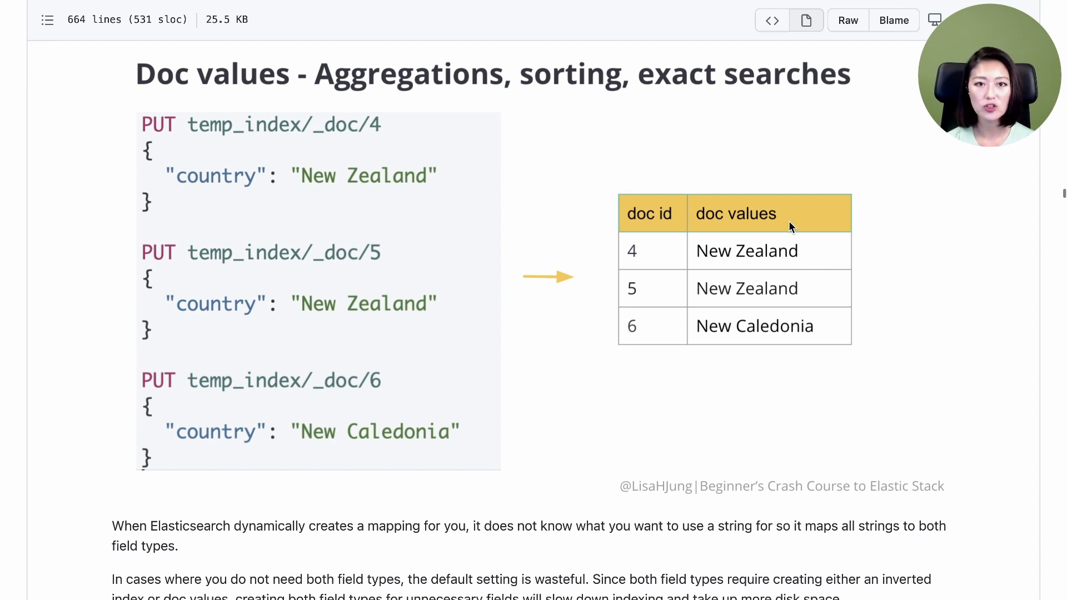